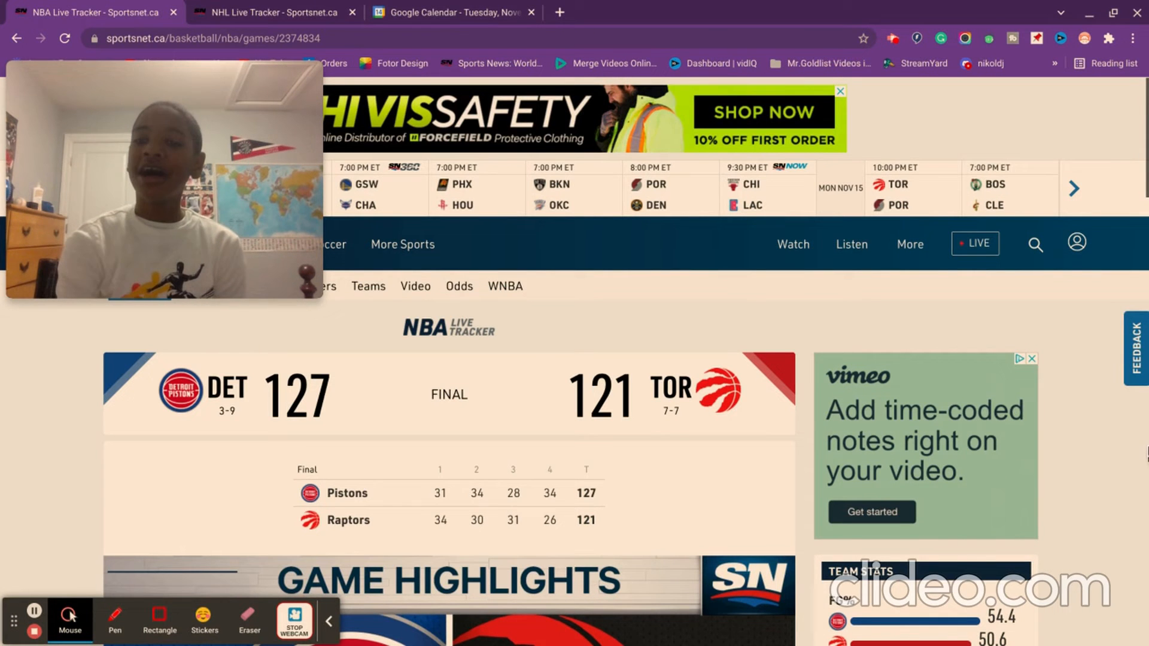
- Scroll from the Pistons 127–121 final score past the highlights and recap to the box score tables
scroll(down, 3)
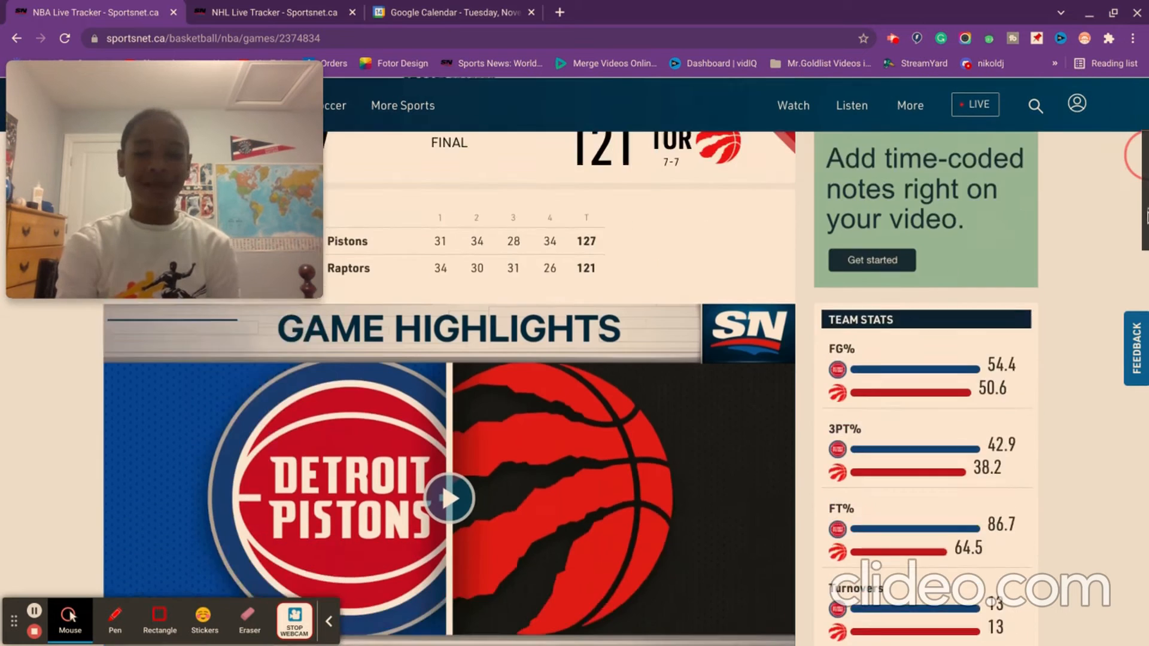
scroll(down, 3)
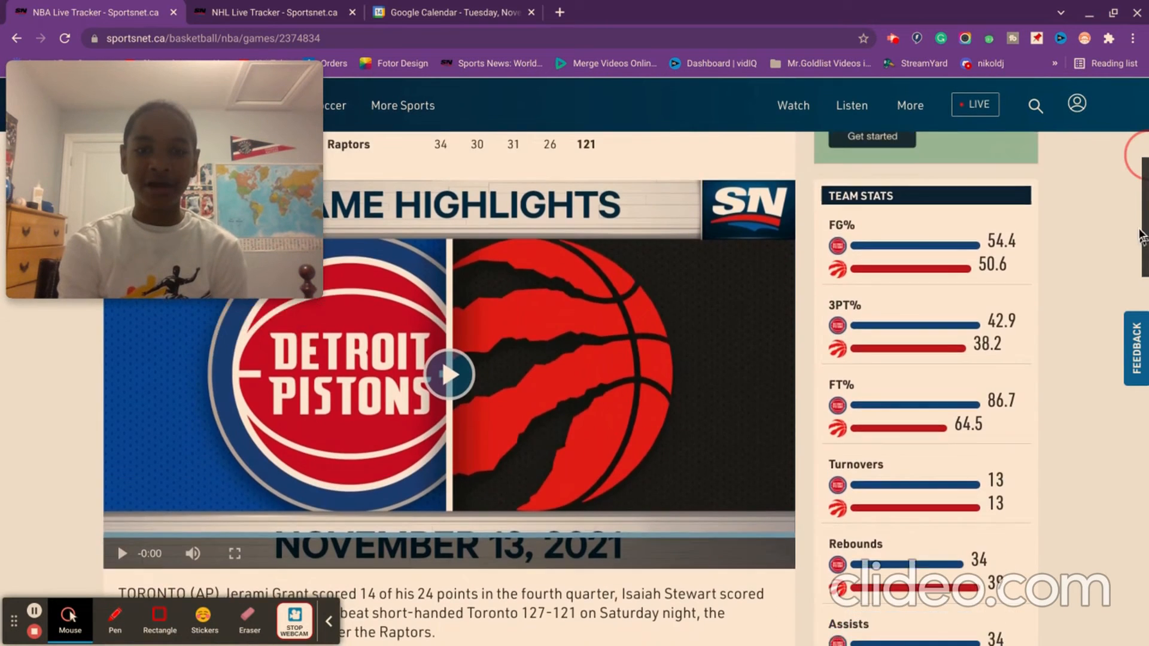
scroll(up, 3)
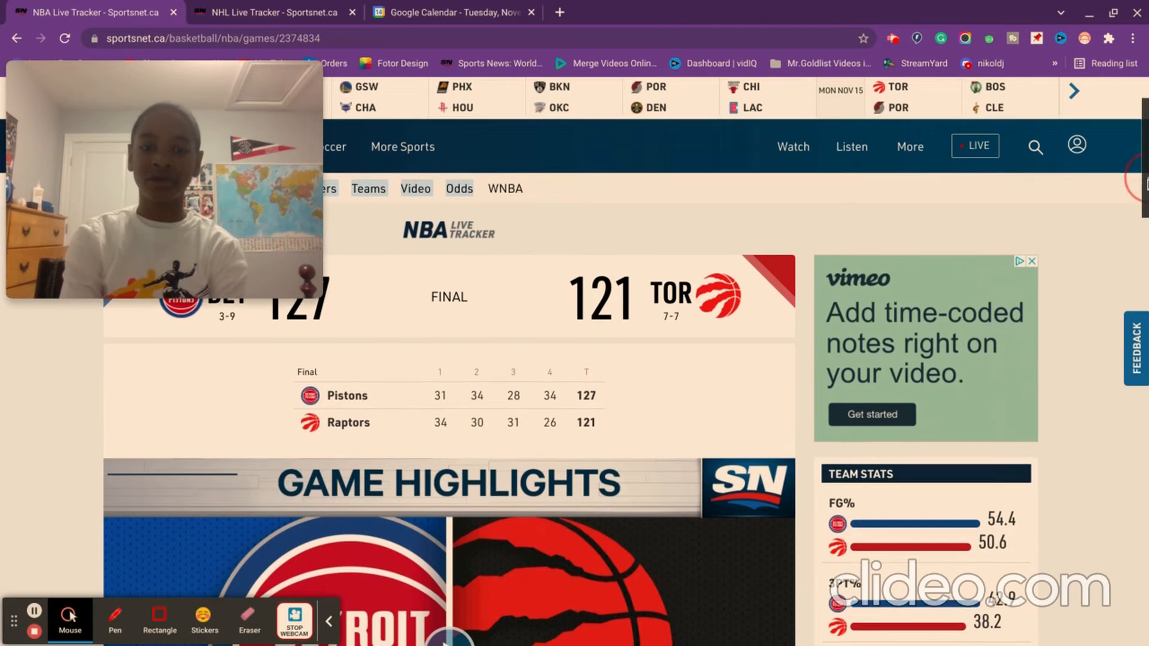
scroll(down, 3)
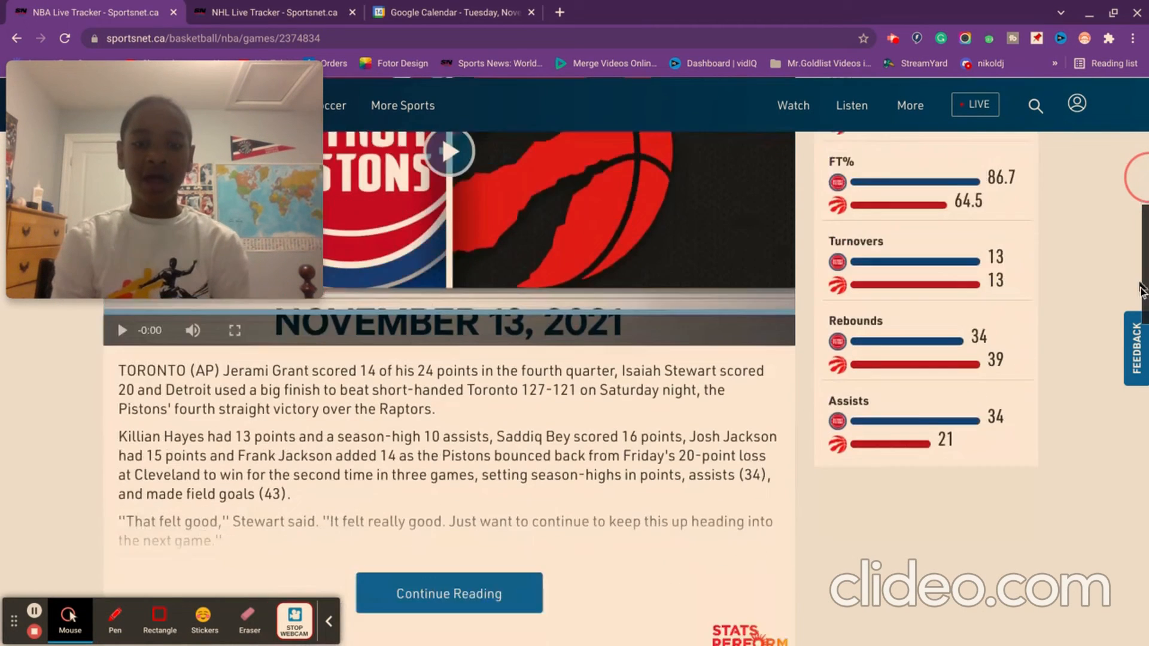
scroll(down, 3)
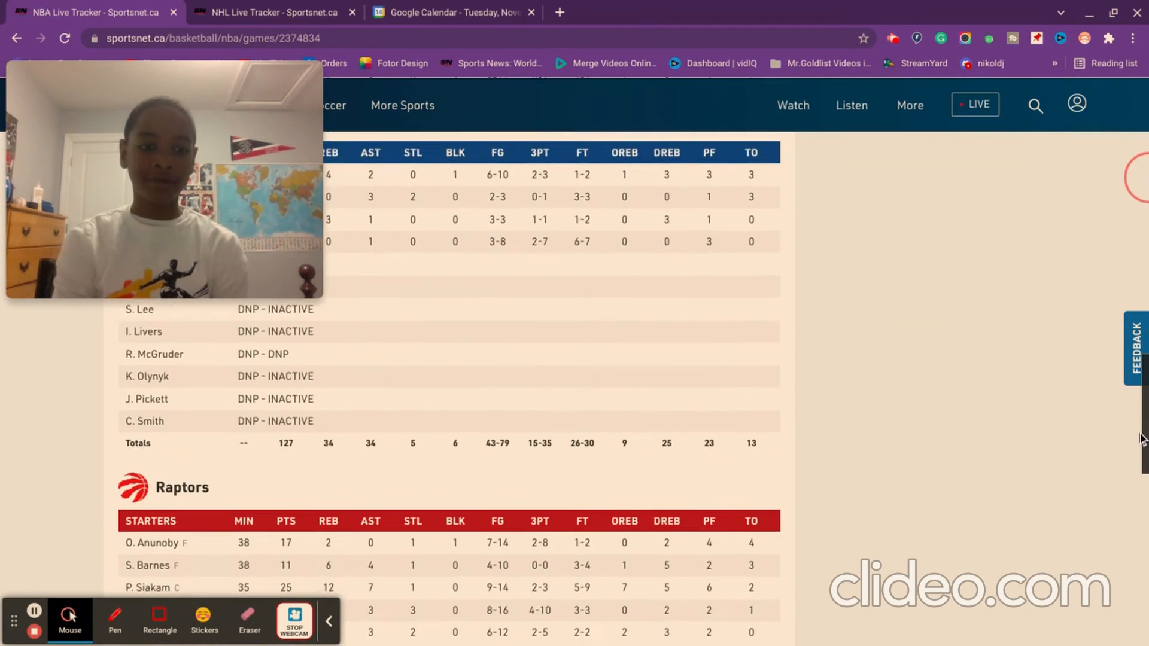
- Scroll through the Raptors starters and bench stats in the box score
scroll(down, 3)
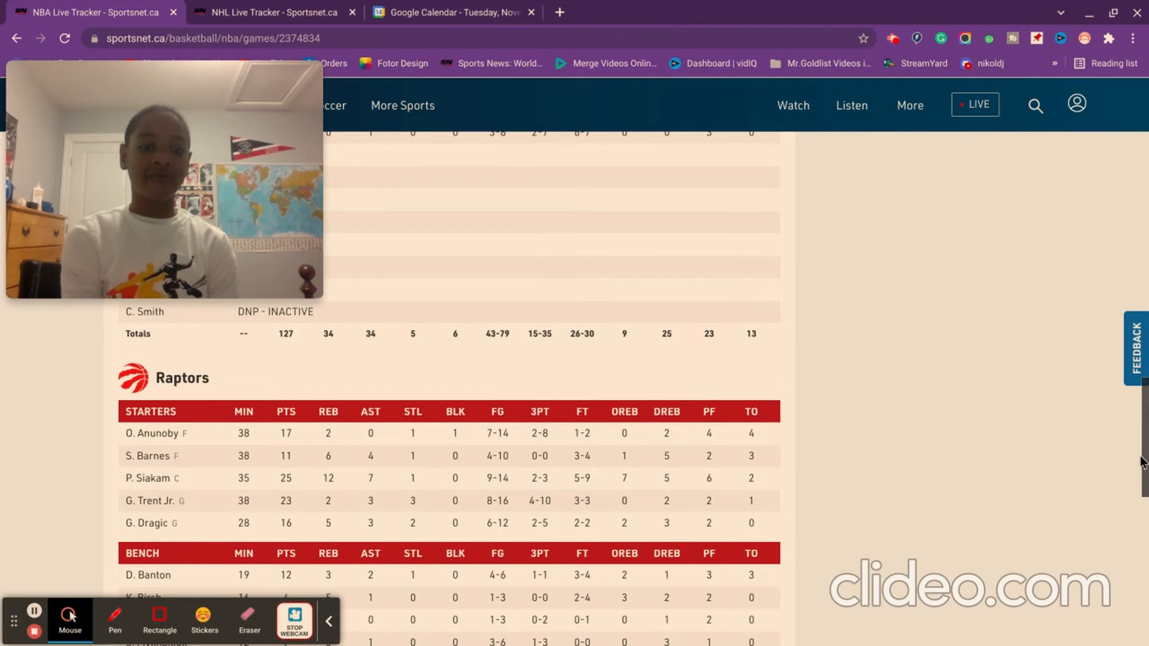
scroll(down, 3)
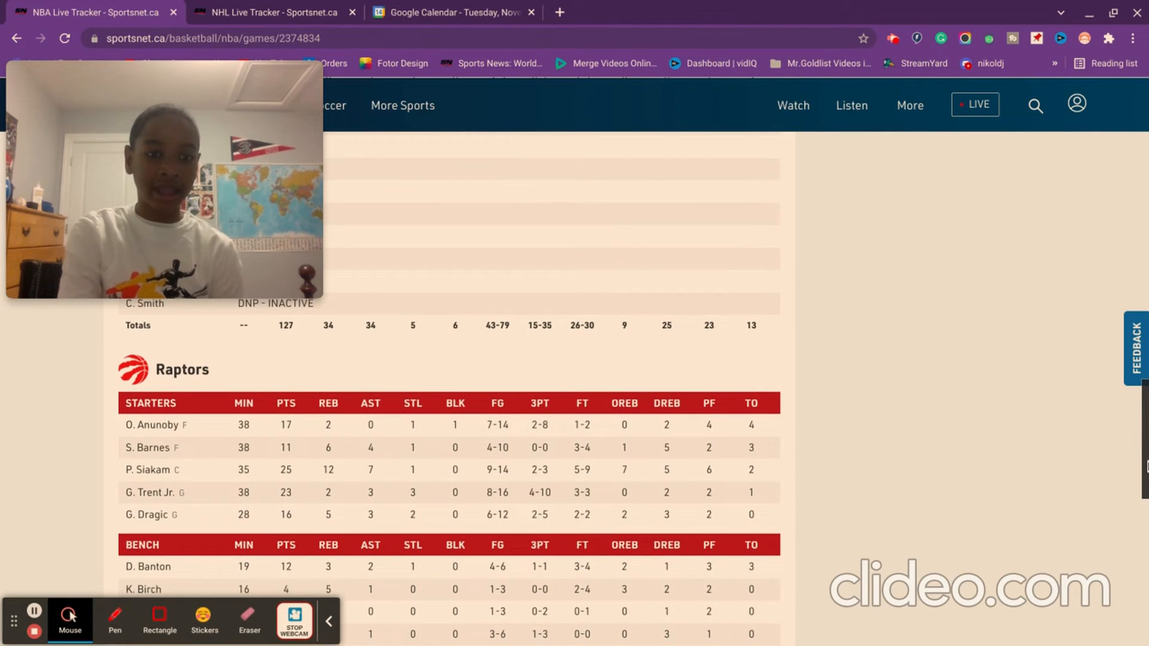
scroll(down, 3)
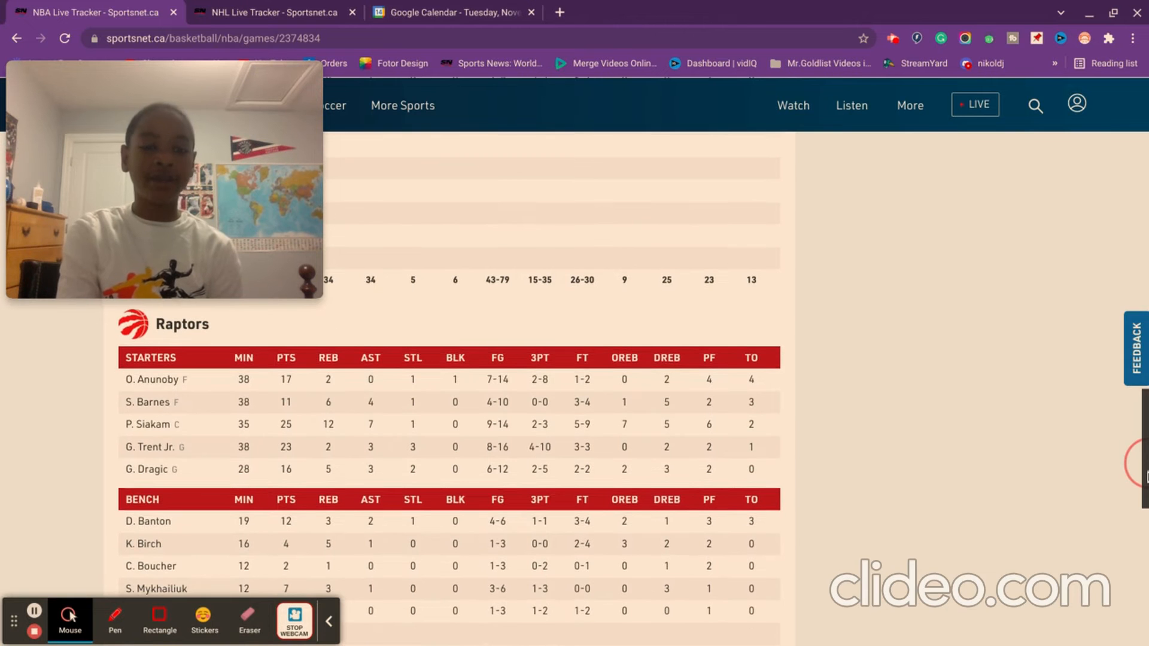
scroll(down, 3)
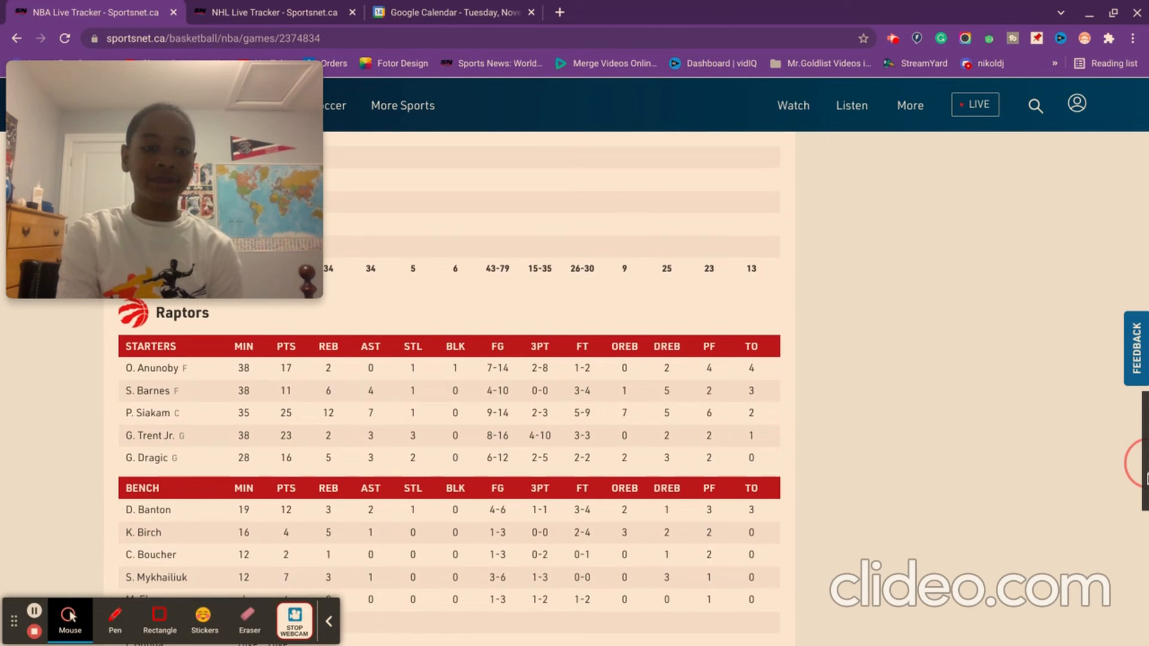
scroll(up, 3)
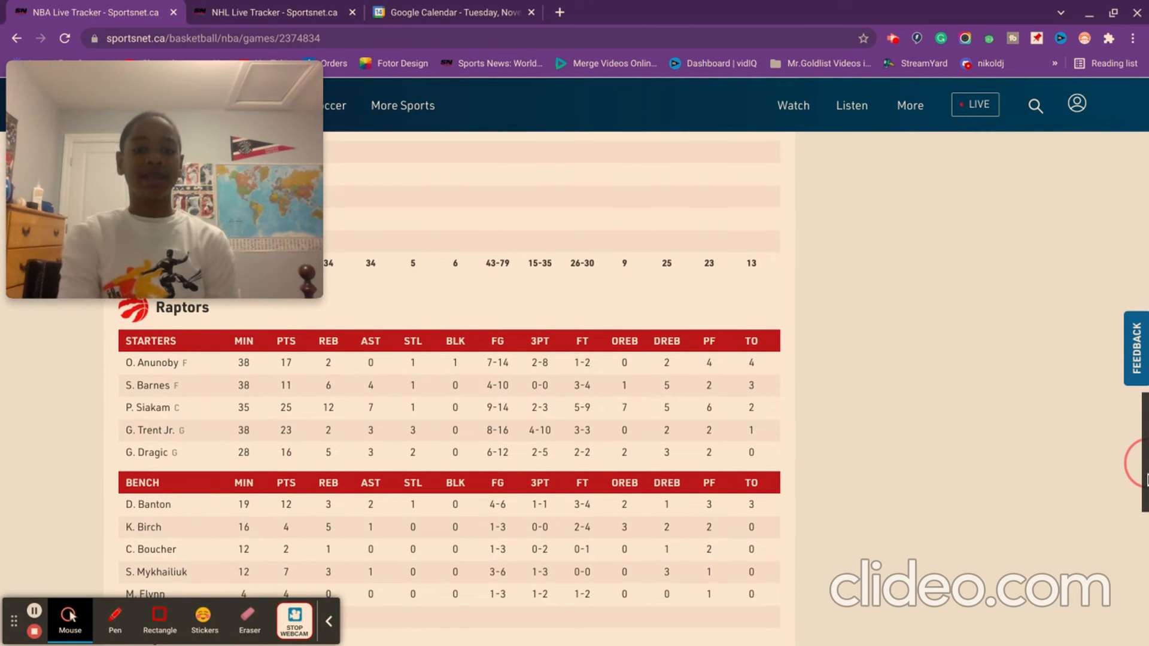
scroll(down, 3)
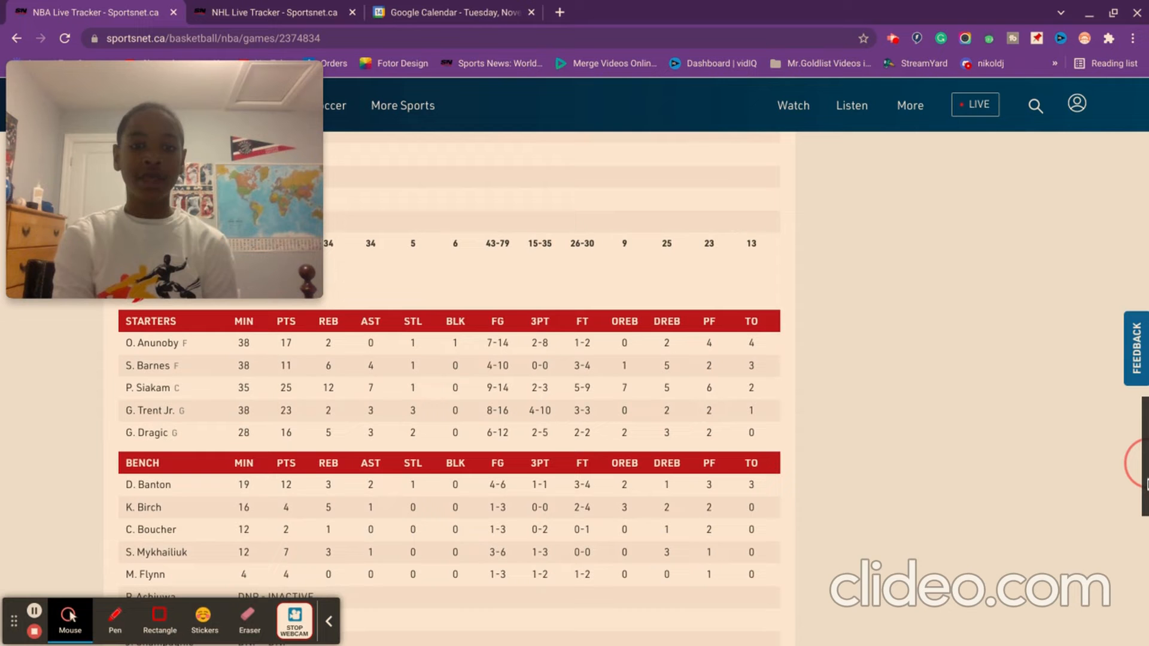
scroll(down, 3)
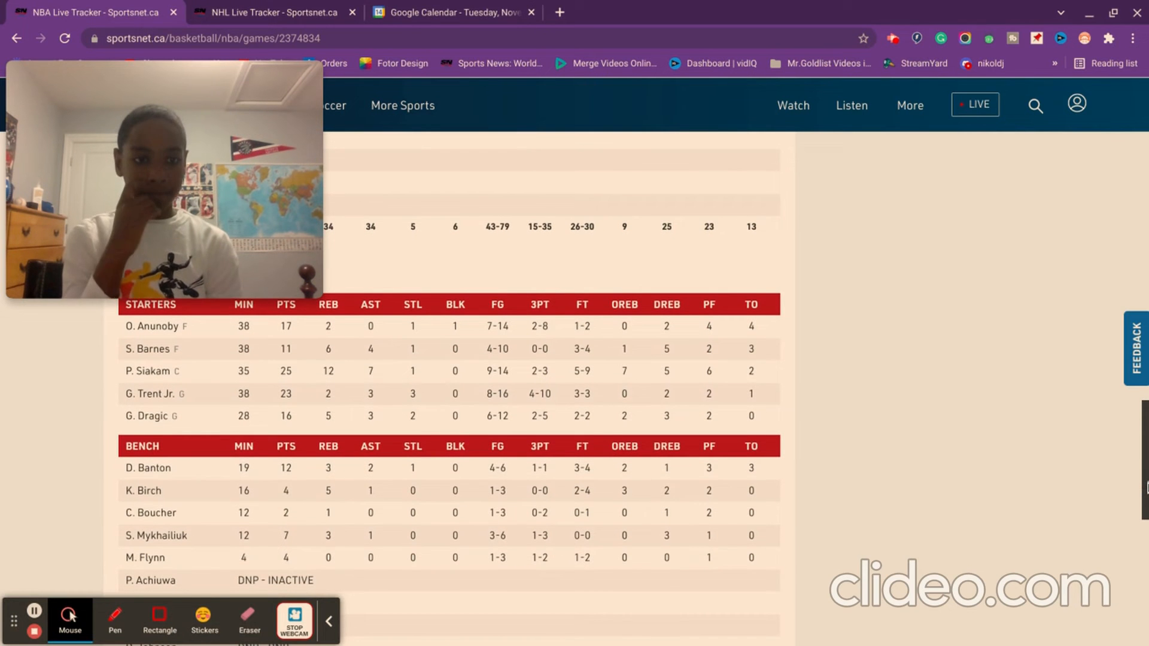
- Continue down to the Raptors team totals, then come back up to the Pistons starters' stats
scroll(down, 3)
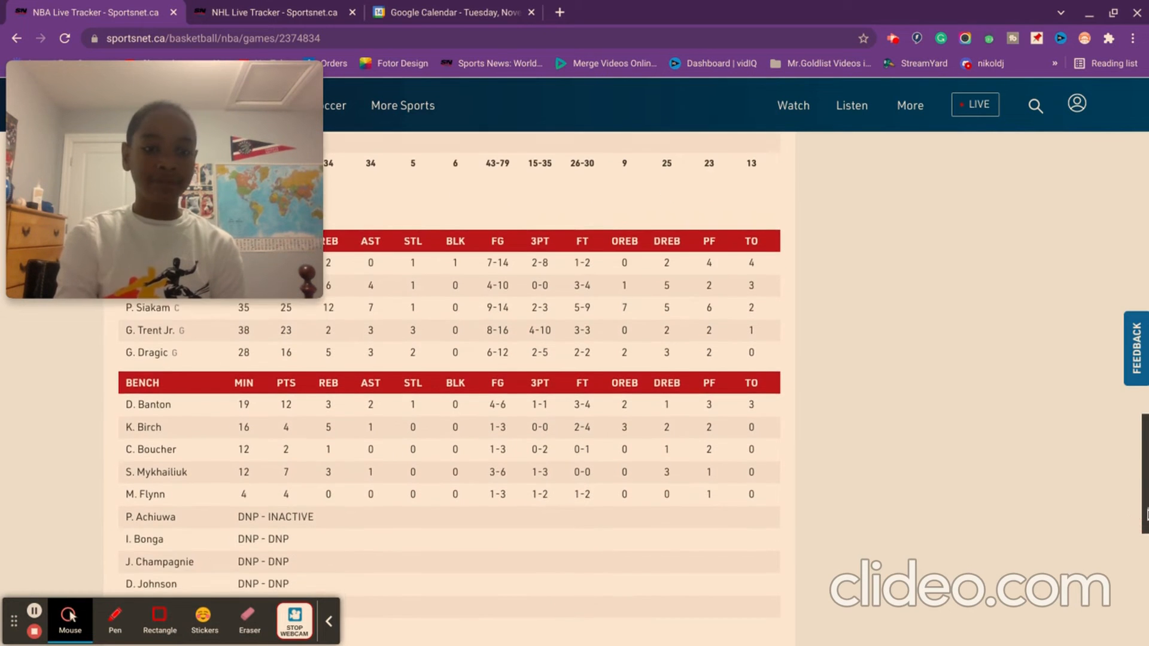
scroll(down, 3)
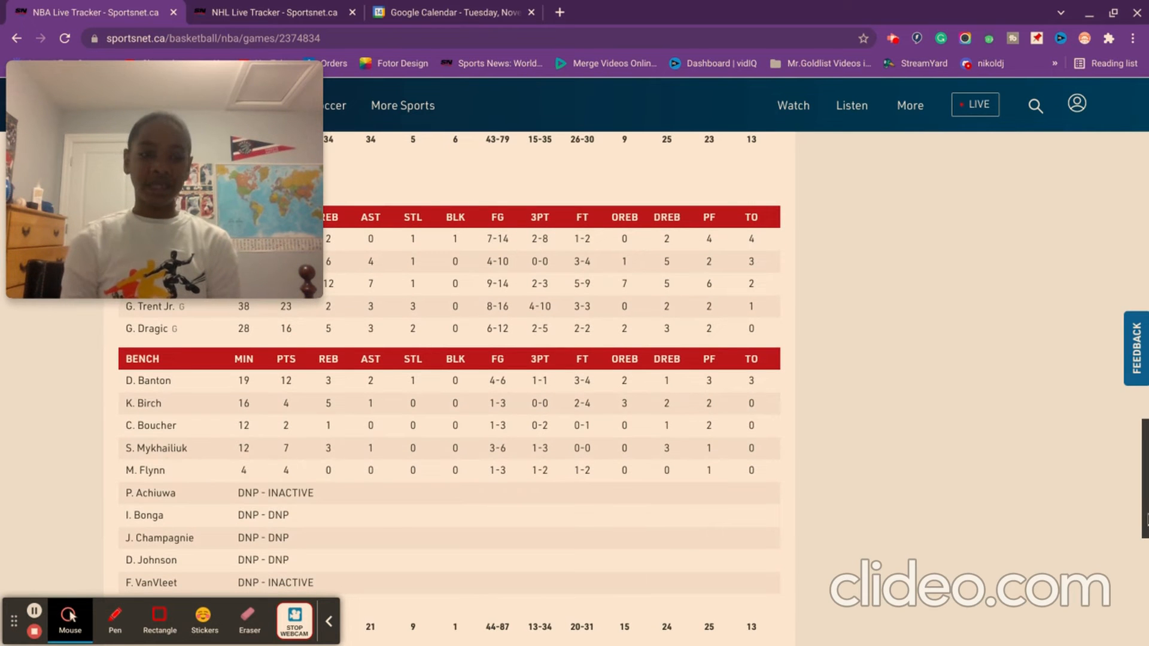
scroll(down, 3)
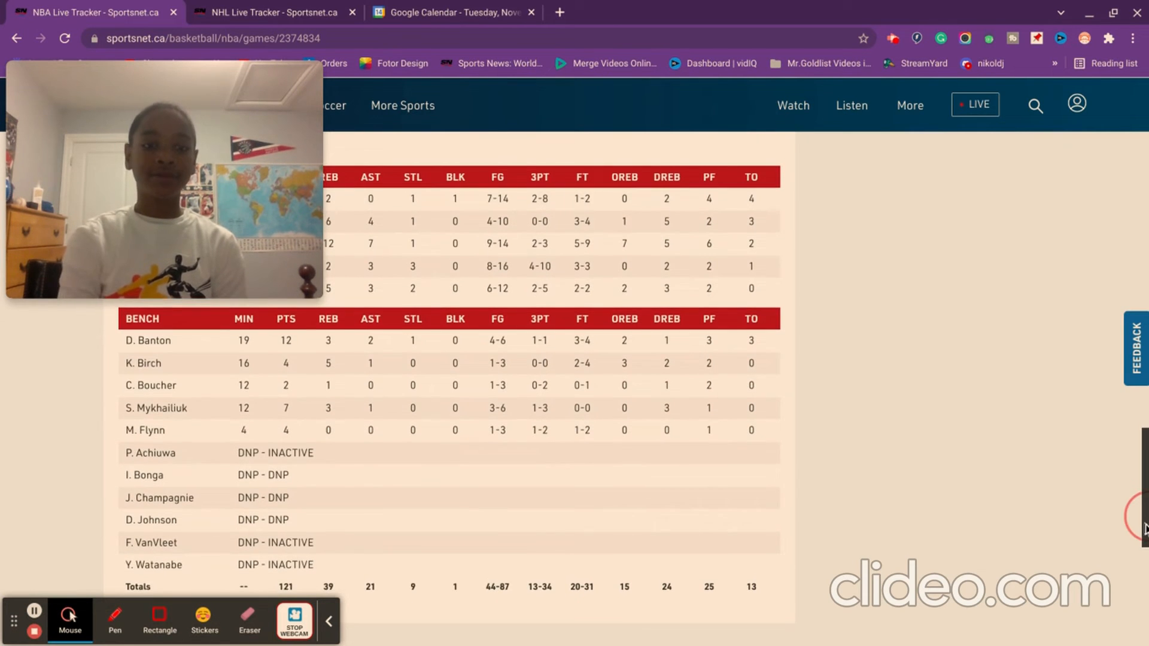
scroll(down, 3)
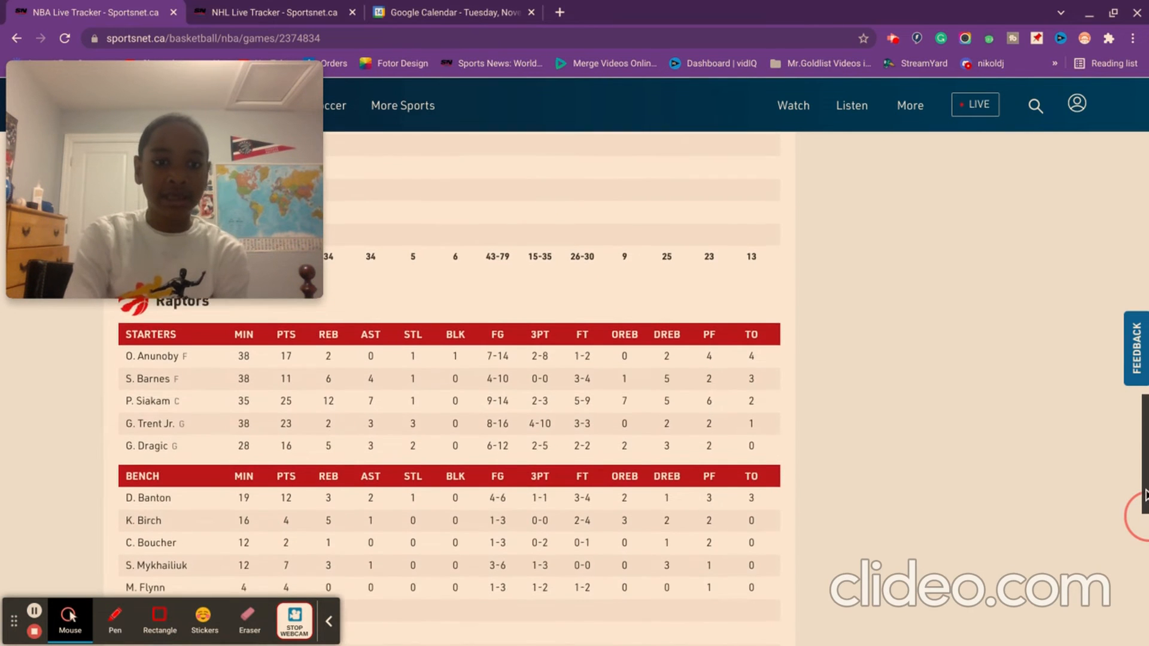
scroll(down, 3)
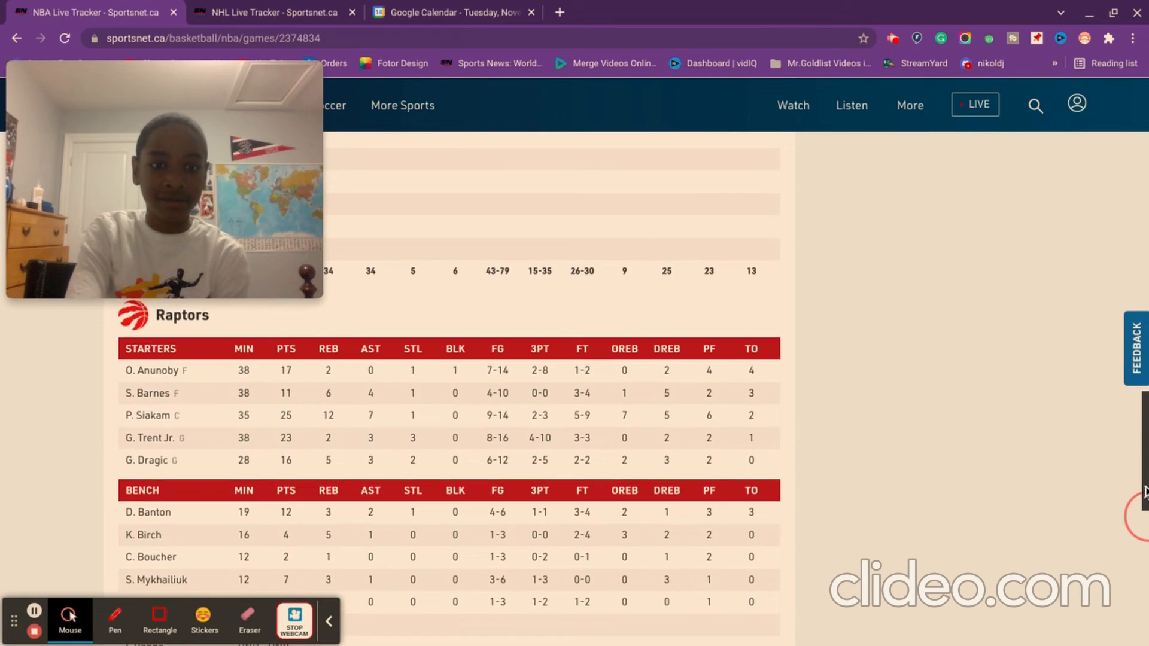
scroll(up, 3)
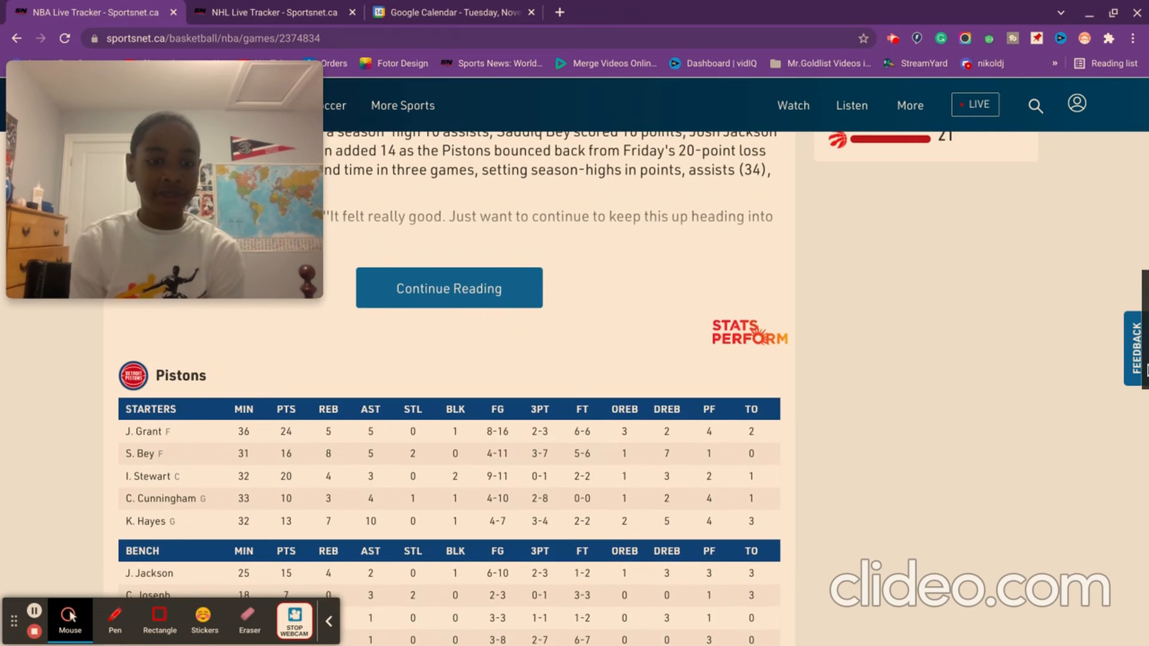
scroll(up, 3)
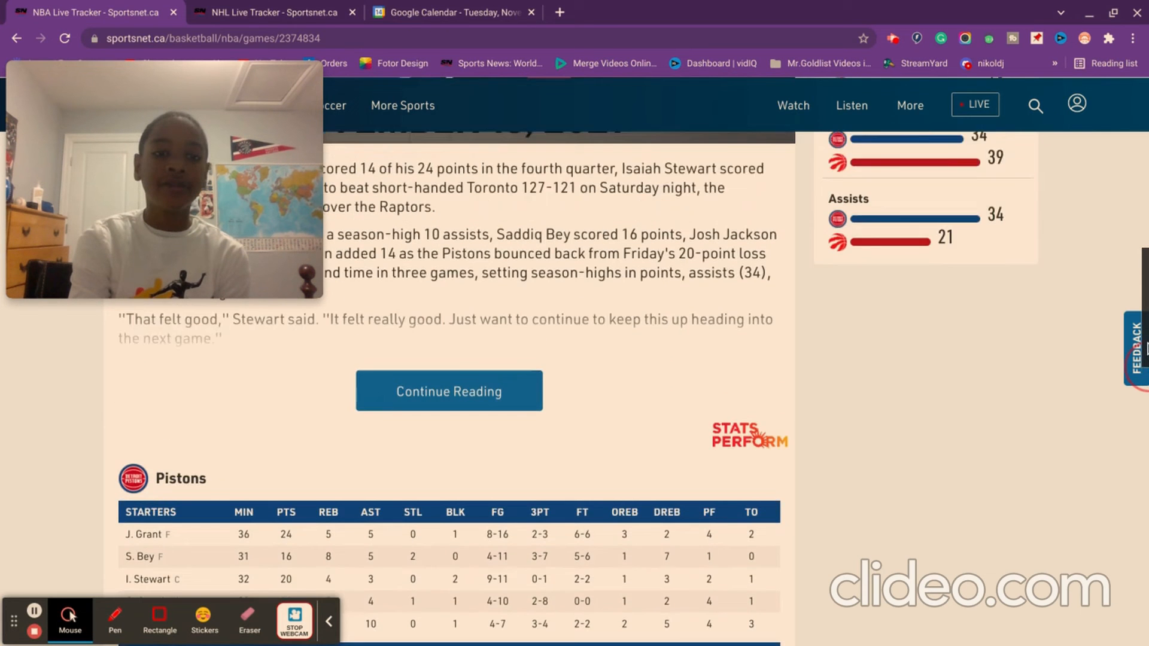
scroll(down, 3)
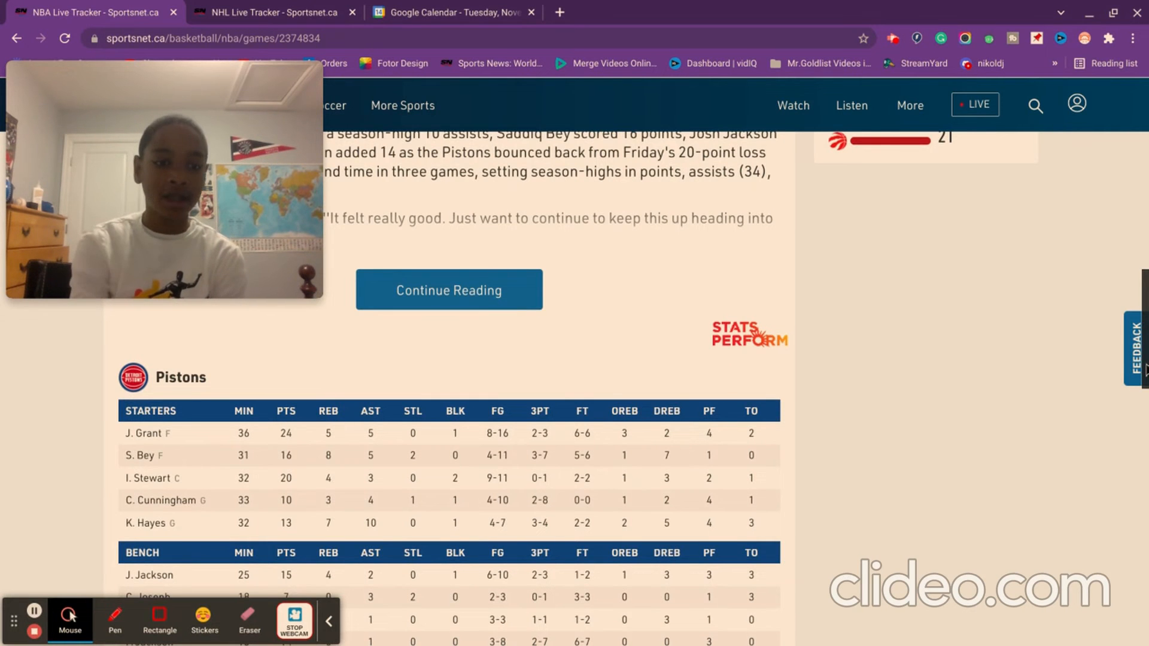
scroll(down, 3)
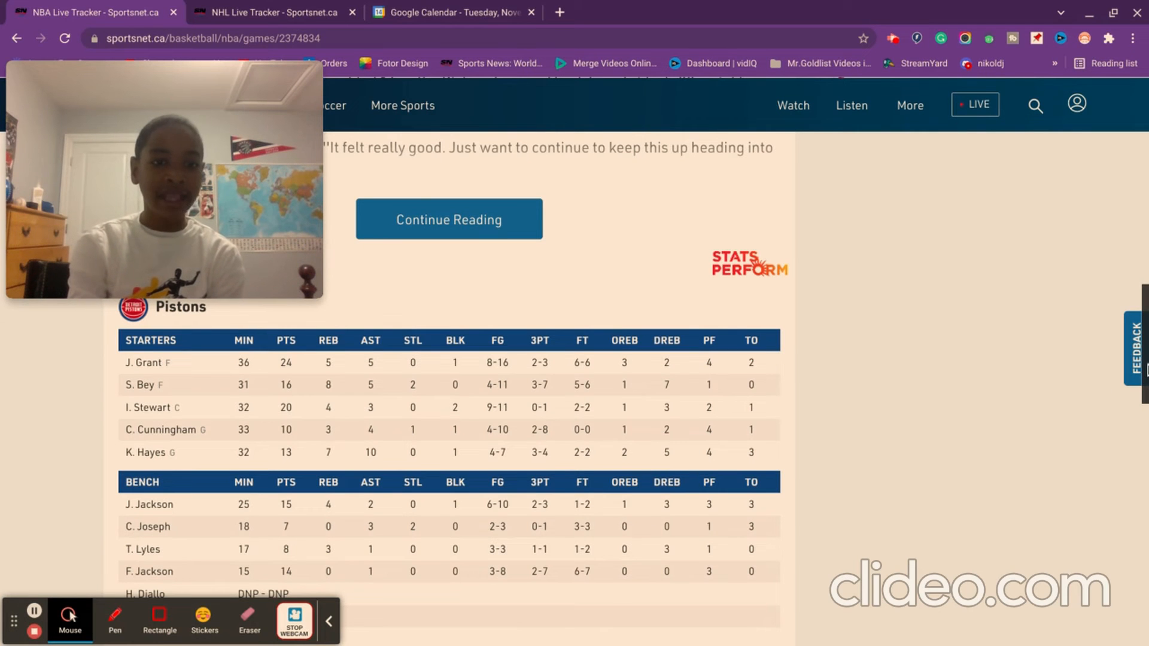
scroll(down, 3)
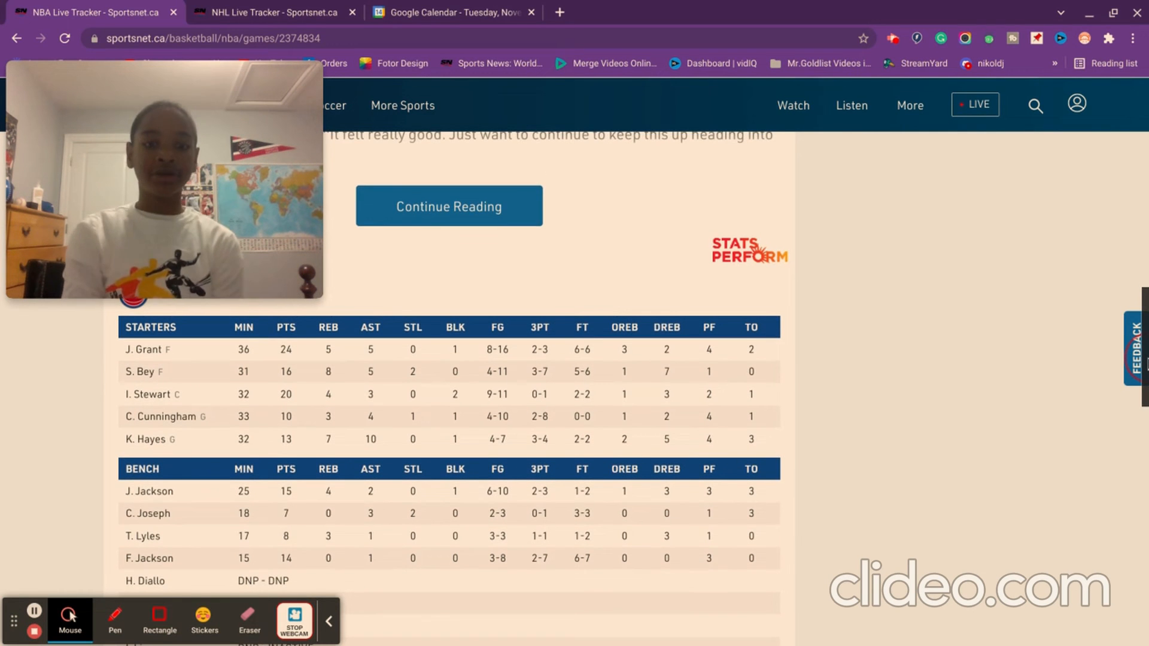
scroll(down, 3)
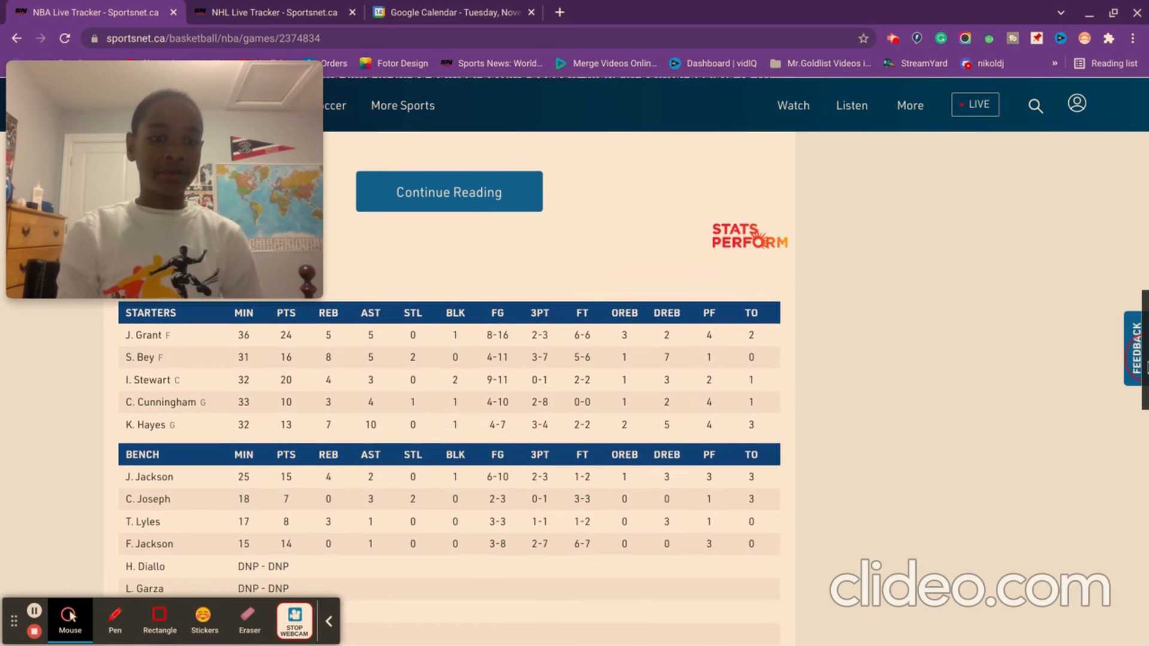
scroll(down, 3)
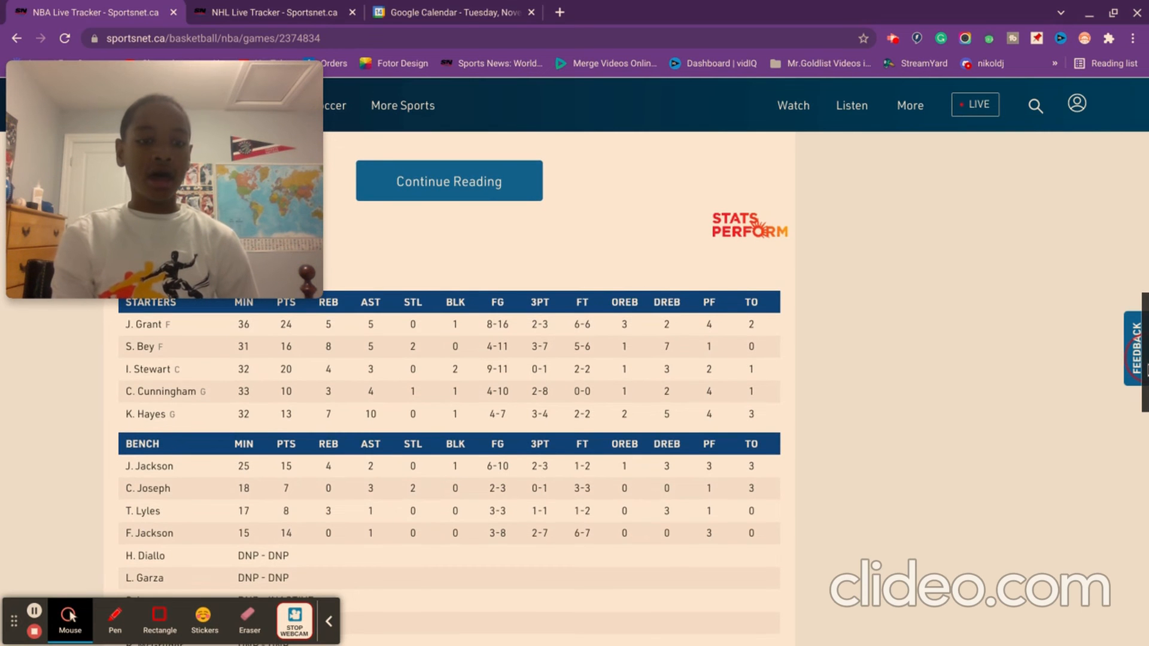
scroll(up, 3)
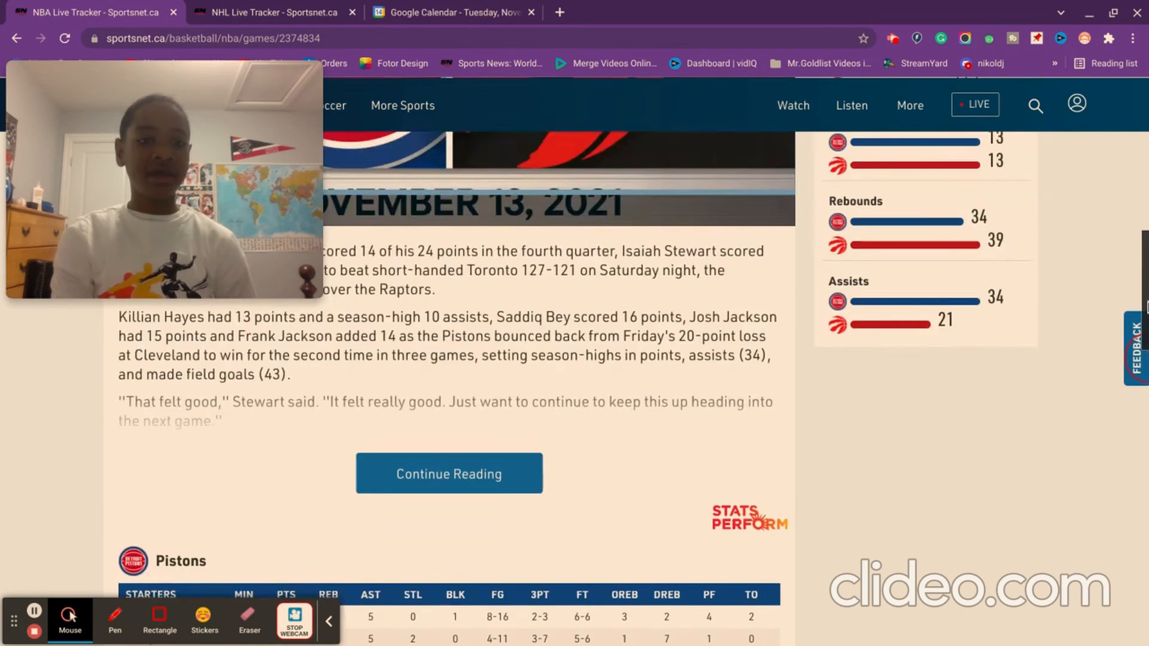
- Scroll the NBA recap and team stats, then switch to the NHL Live Tracker with the Leafs–Sabres game
scroll(down, 3)
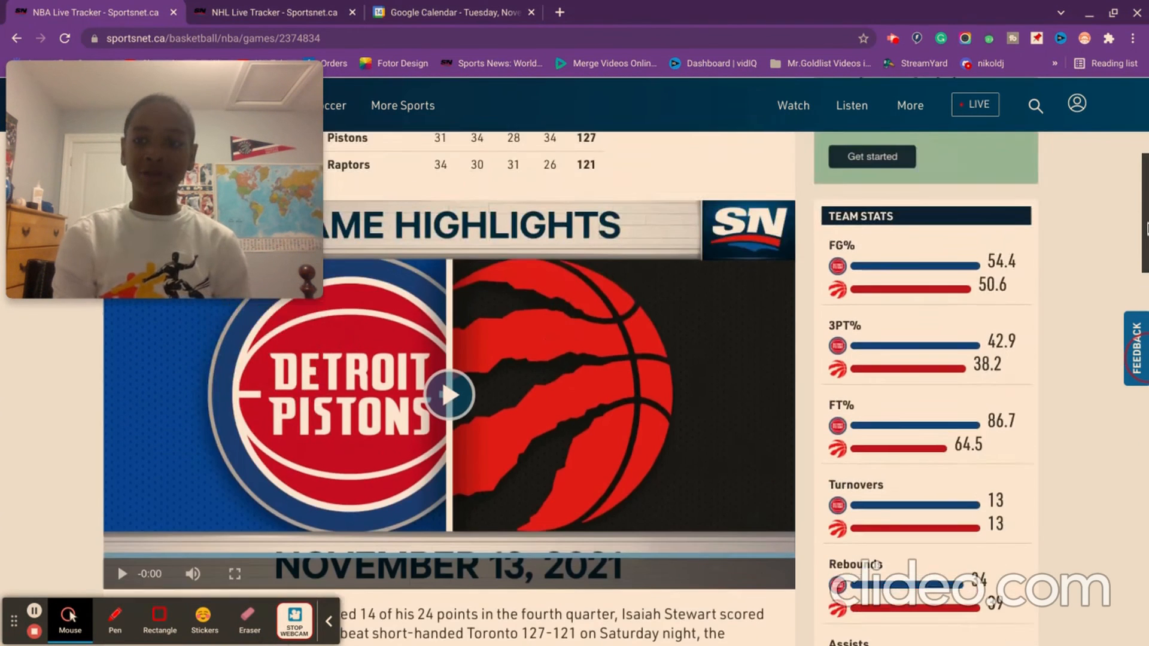
scroll(down, 3)
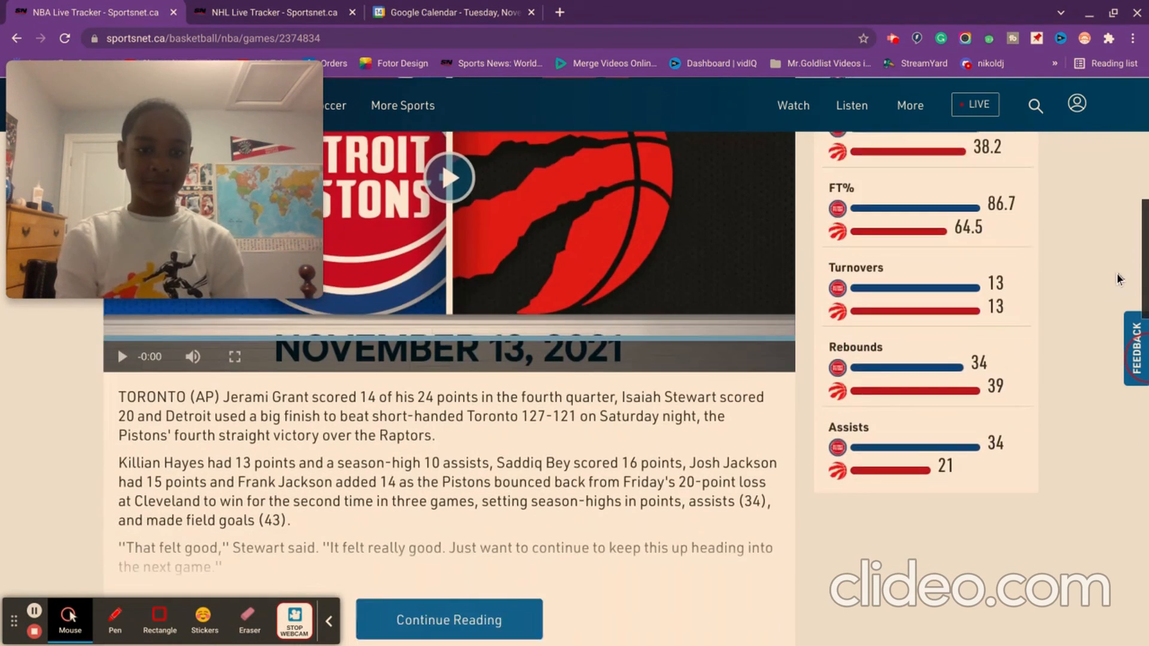
scroll(down, 3)
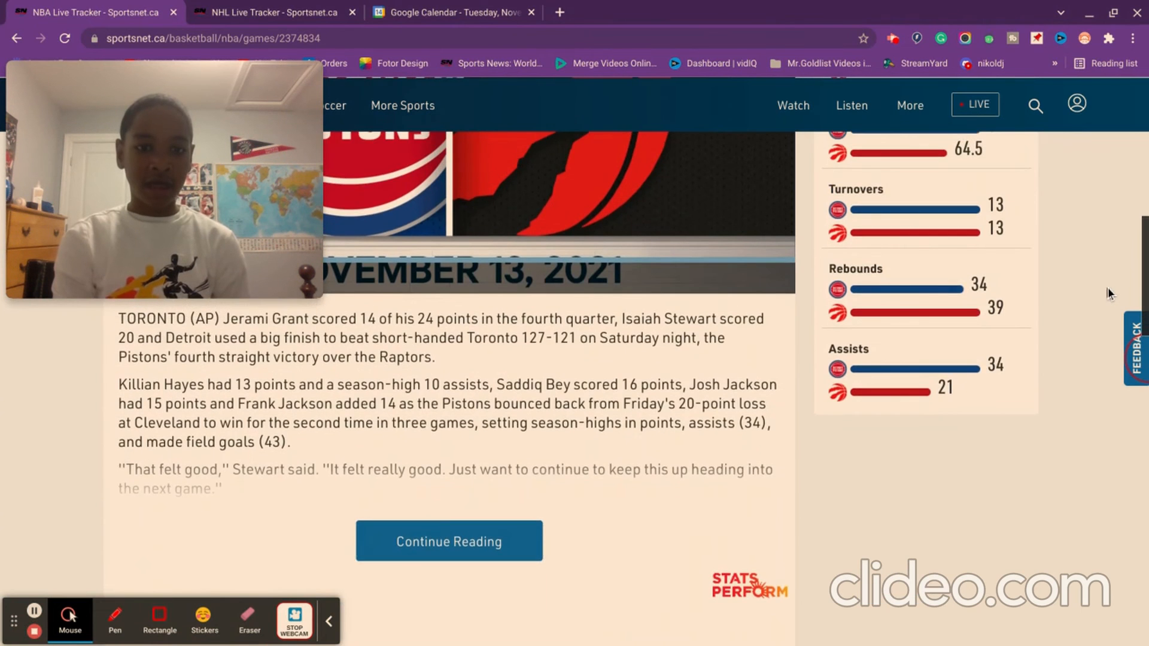
click(273, 12)
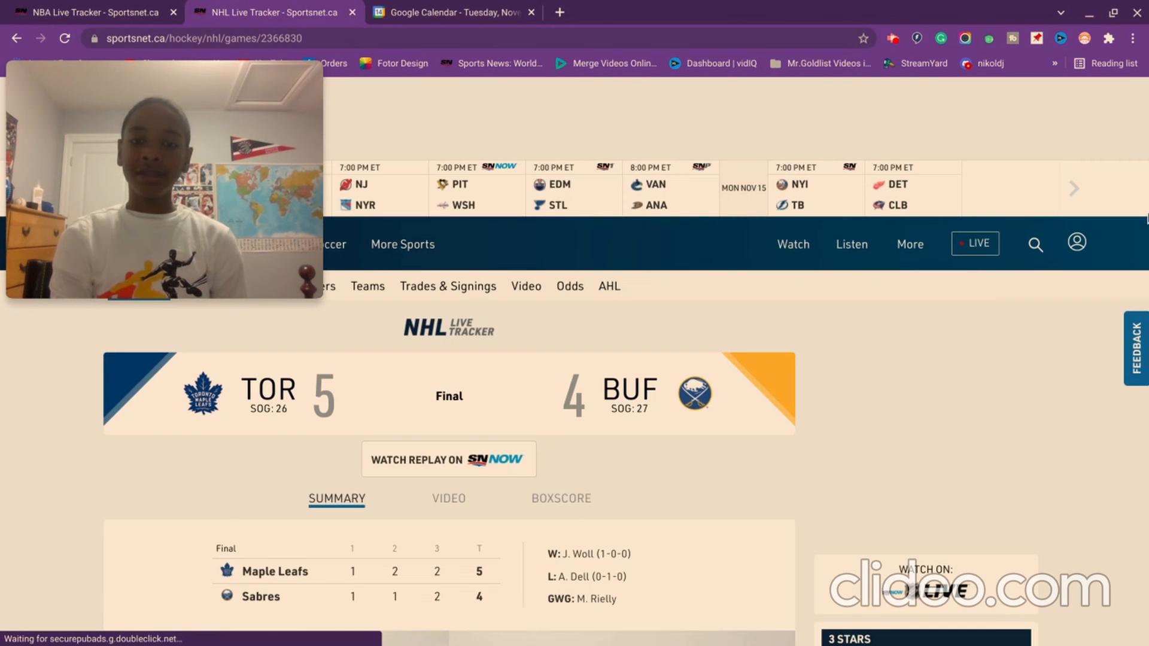
scroll(down, 3)
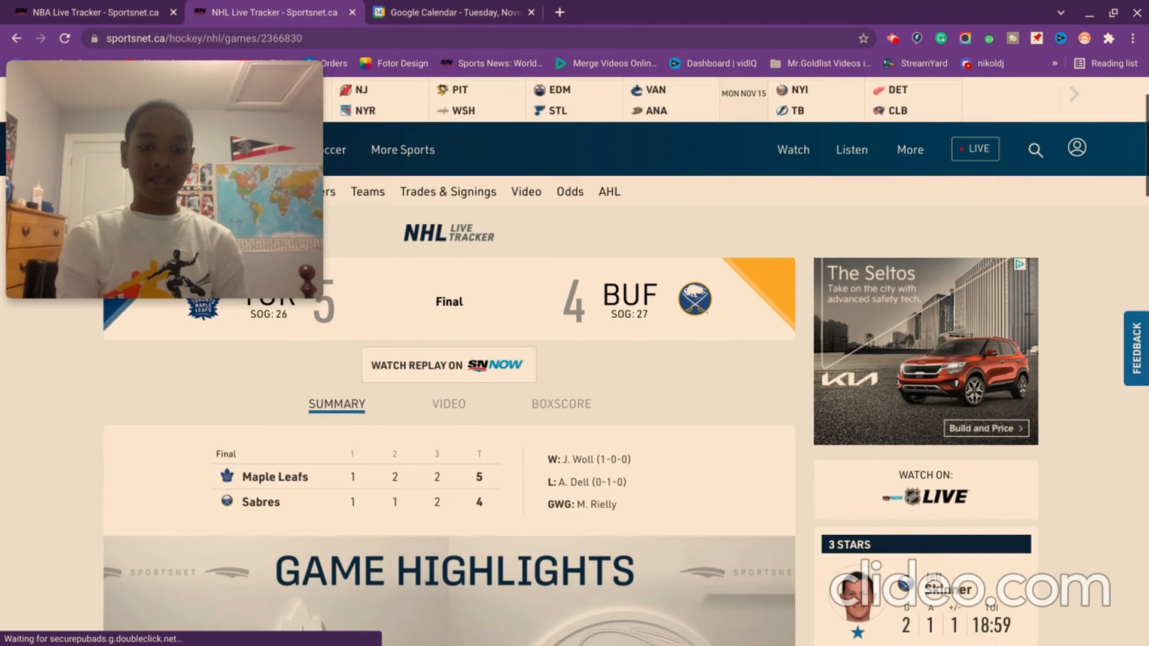
scroll(down, 3)
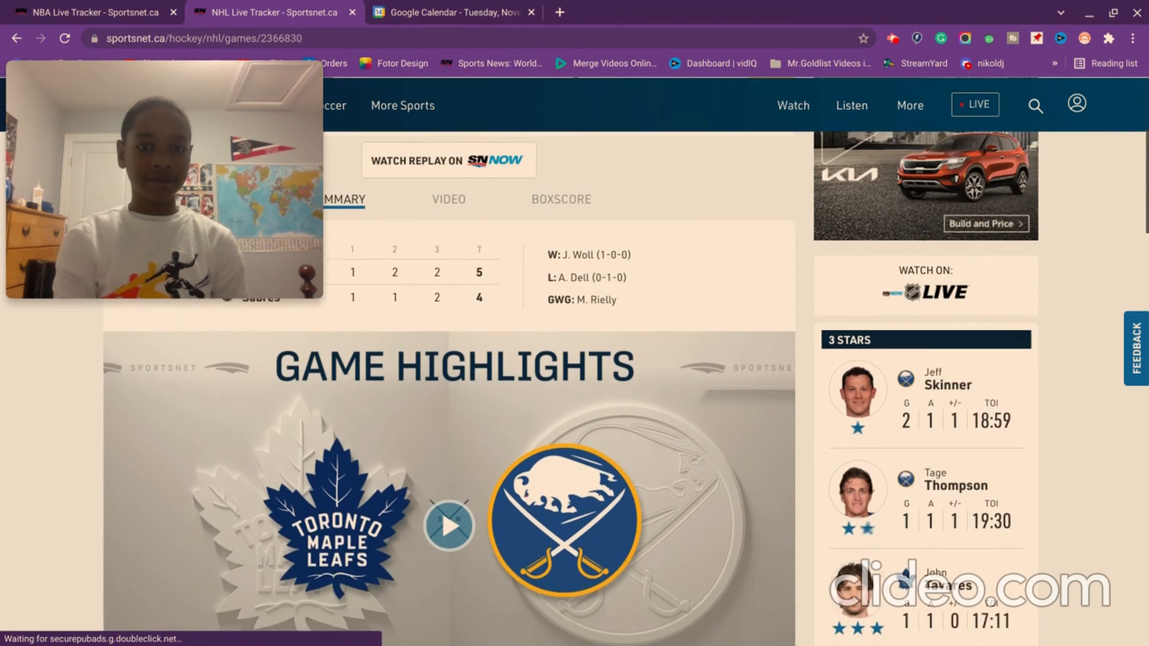
scroll(up, 3)
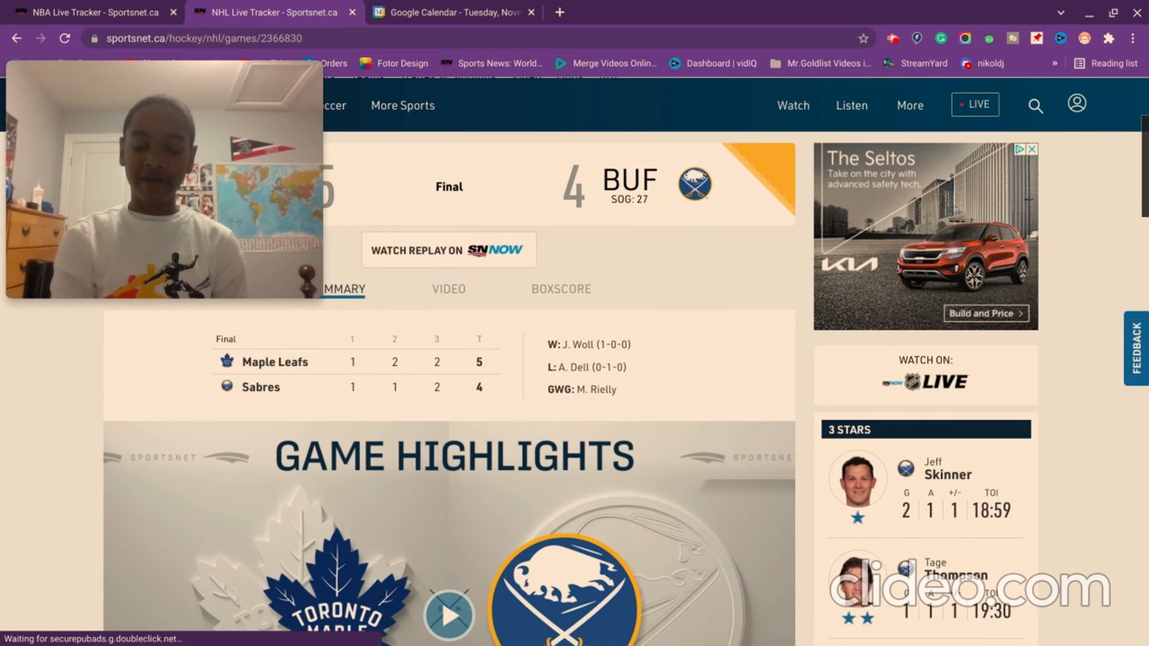
scroll(down, 3)
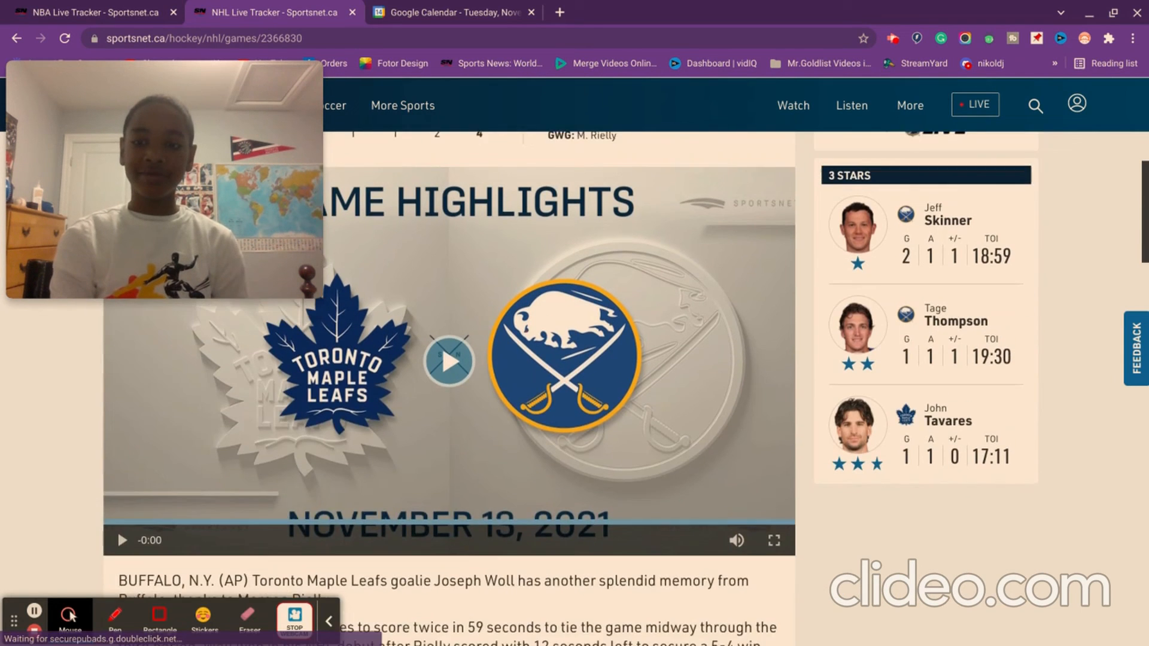
- Show the Leafs–Sabres BOXSCORE and look over the Maple Leafs goalie and skater stats
scroll(up, 3)
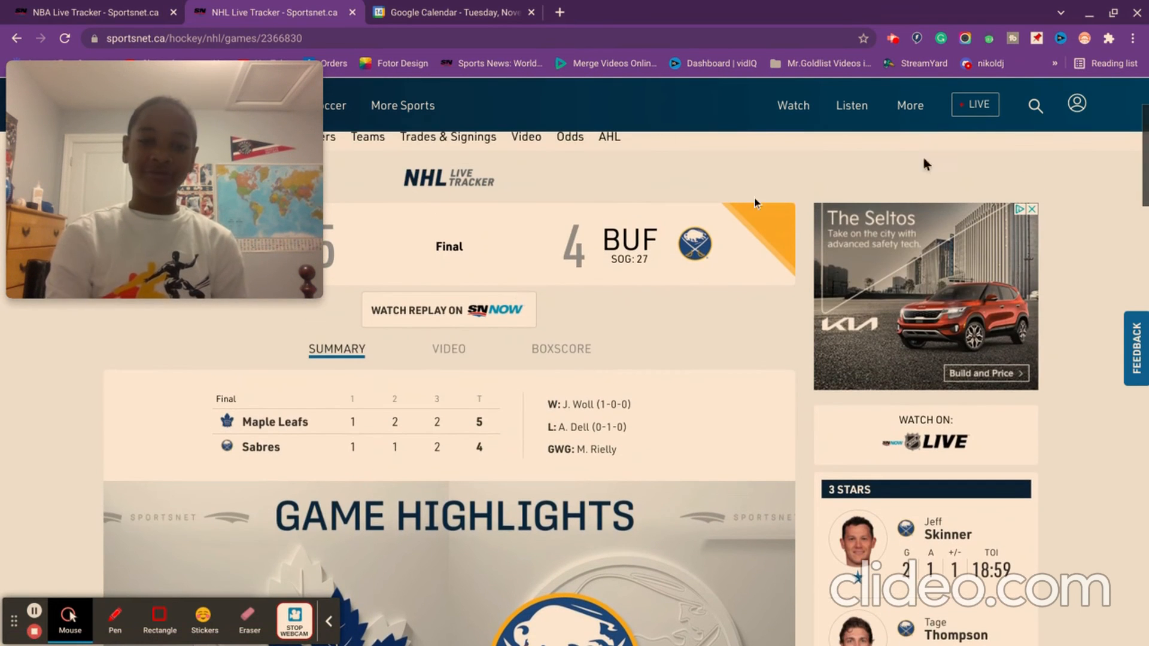
click(562, 349)
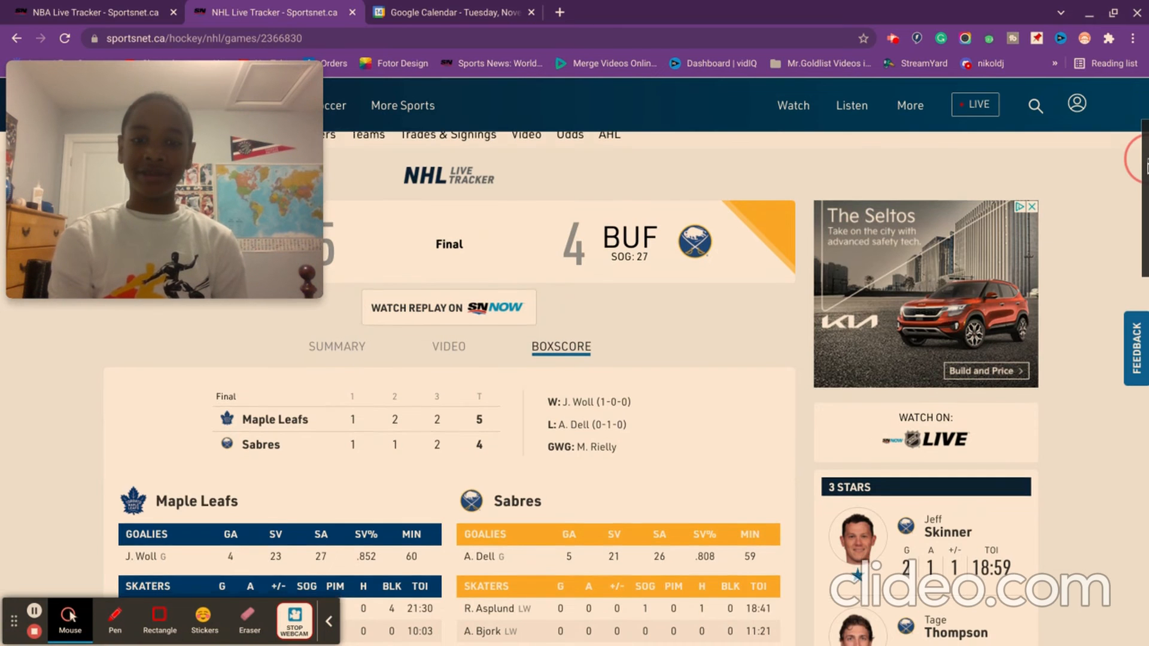
scroll(down, 3)
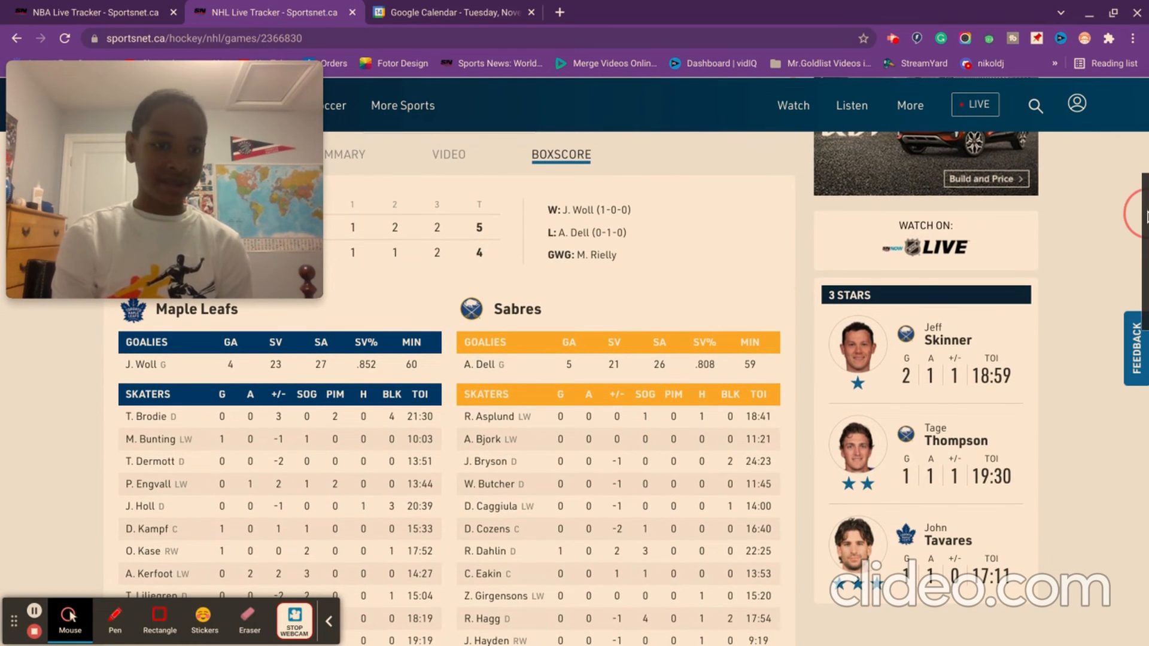
scroll(up, 3)
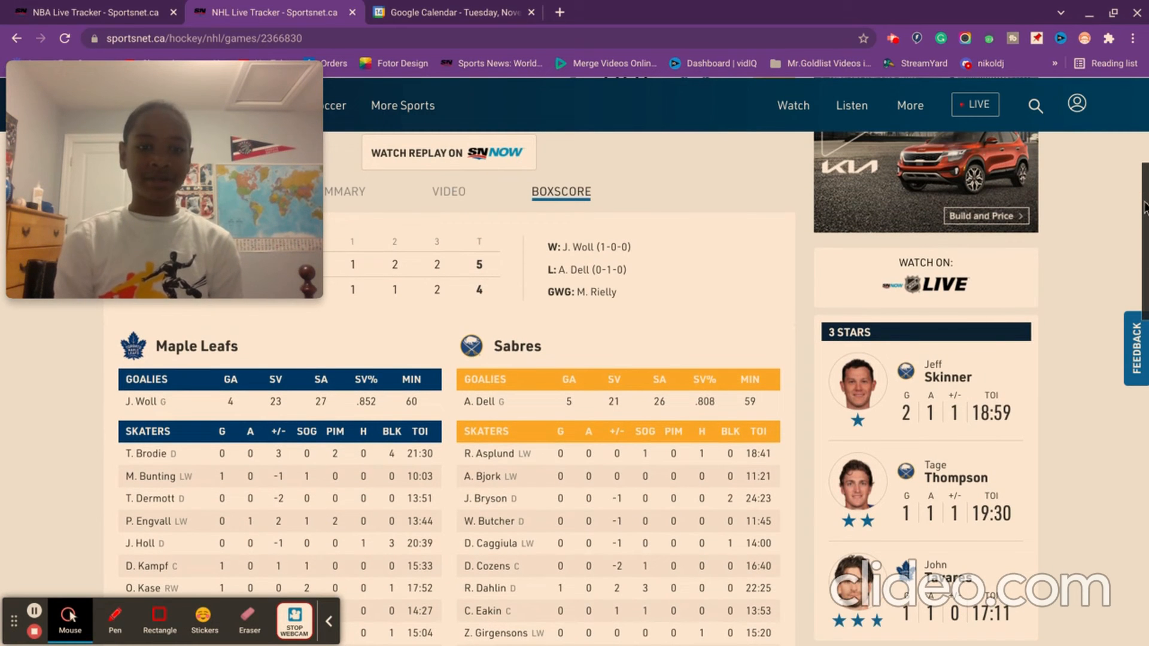
scroll(down, 3)
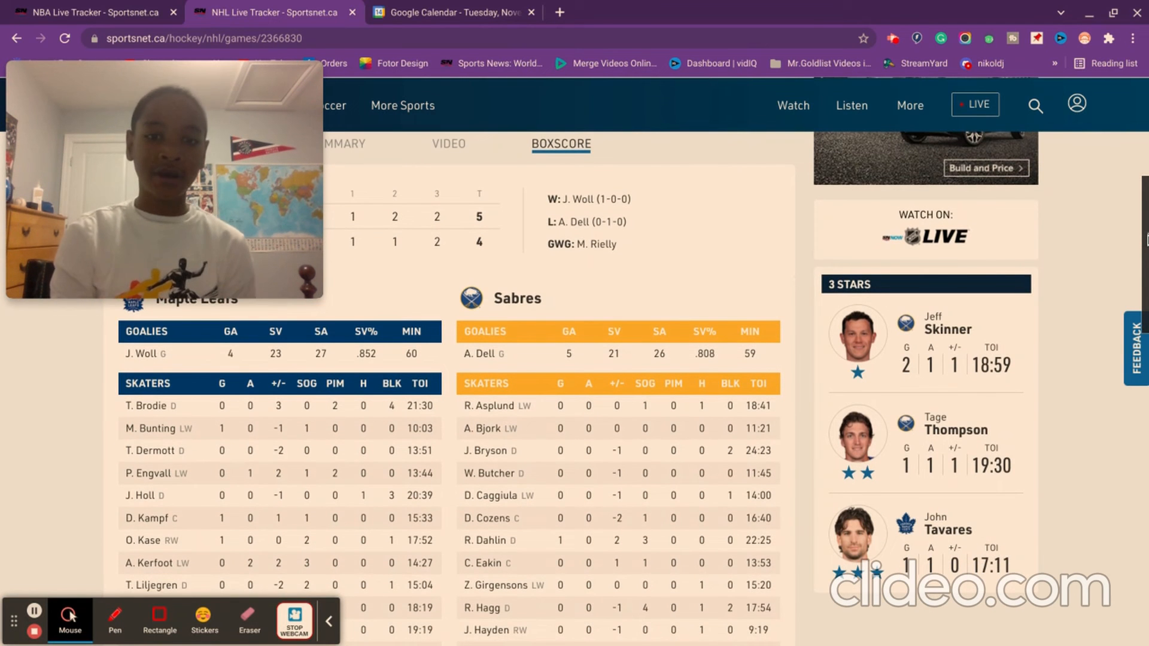
- Scroll through the Sabres goalie and skater tables alongside the three stars
scroll(down, 3)
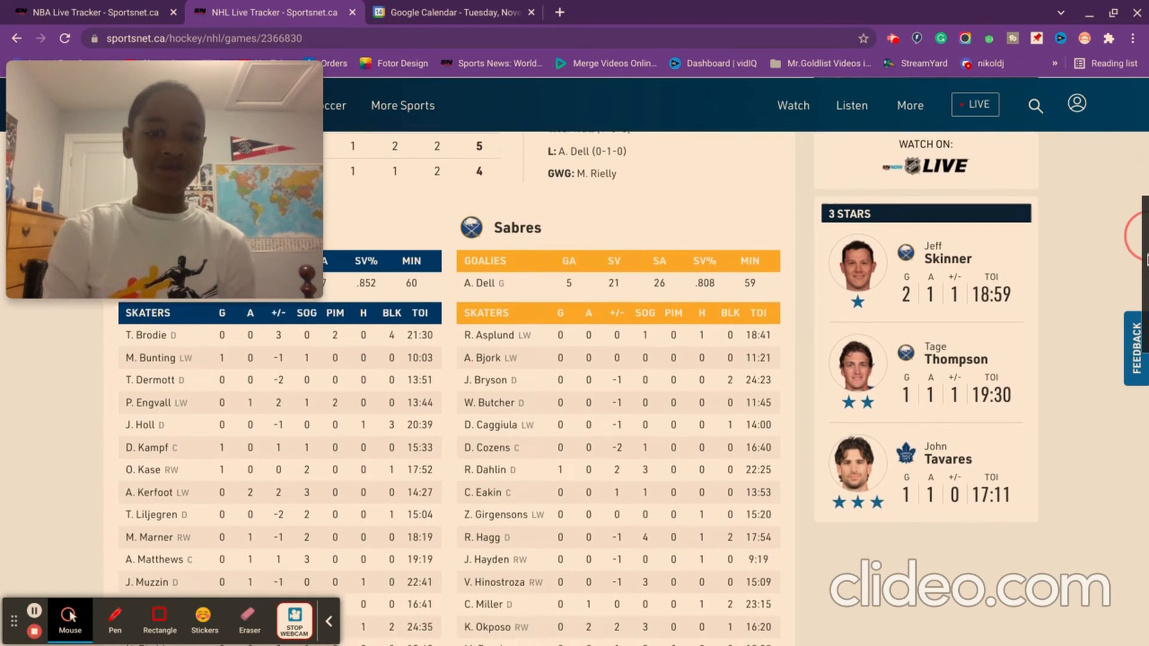
scroll(up, 3)
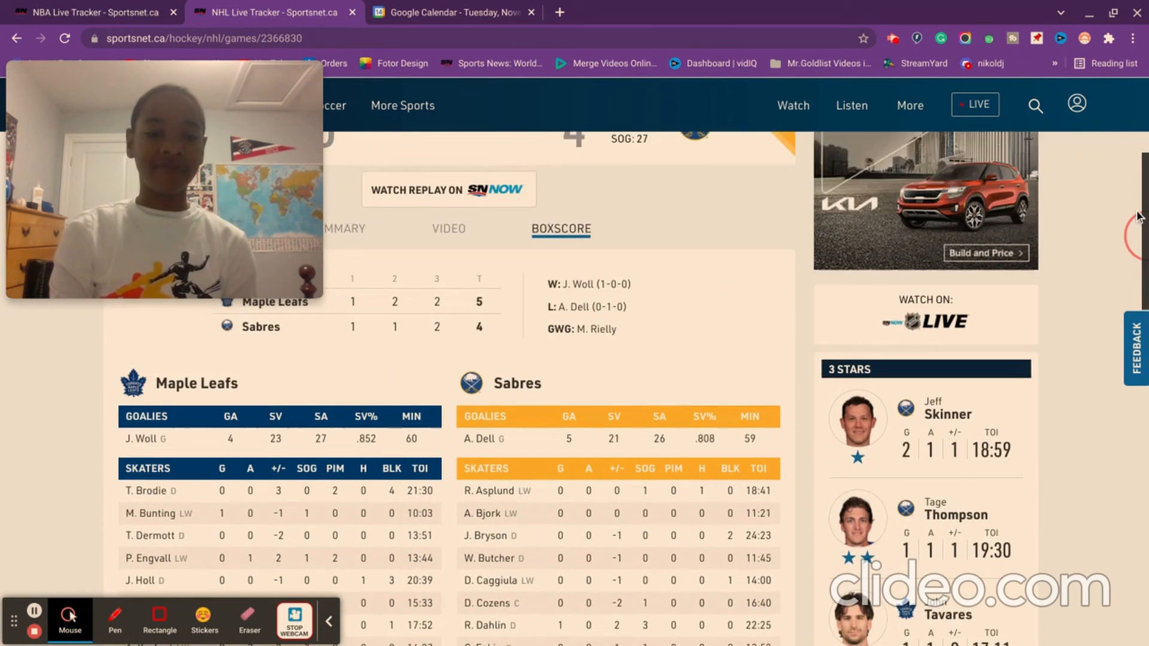
scroll(down, 3)
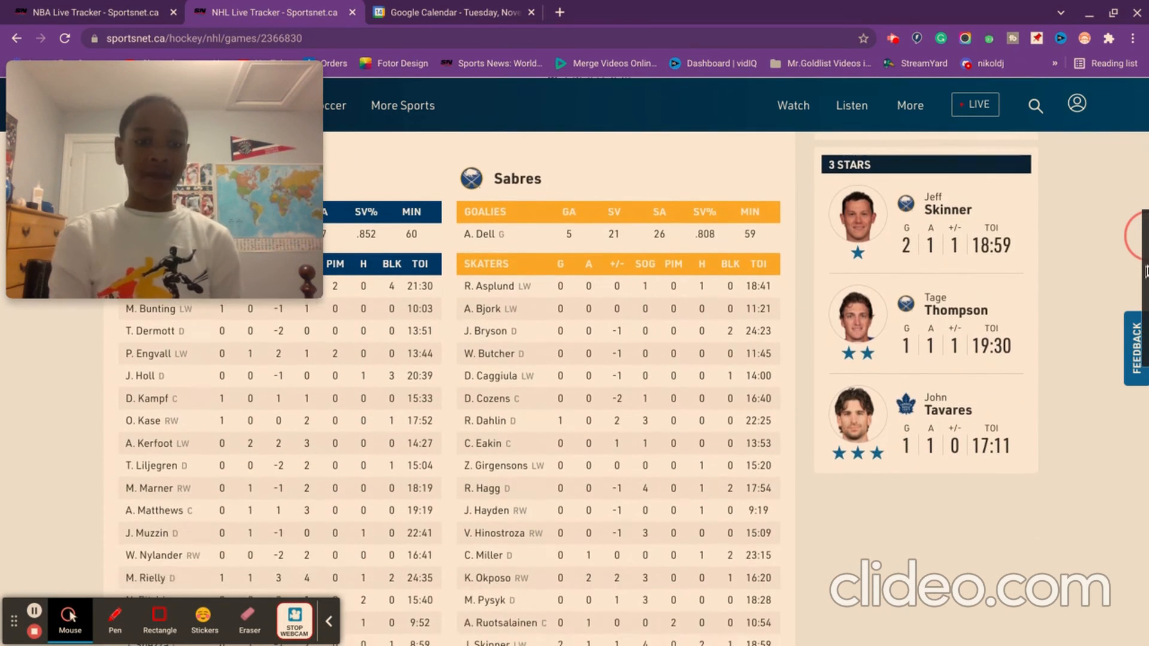
scroll(up, 3)
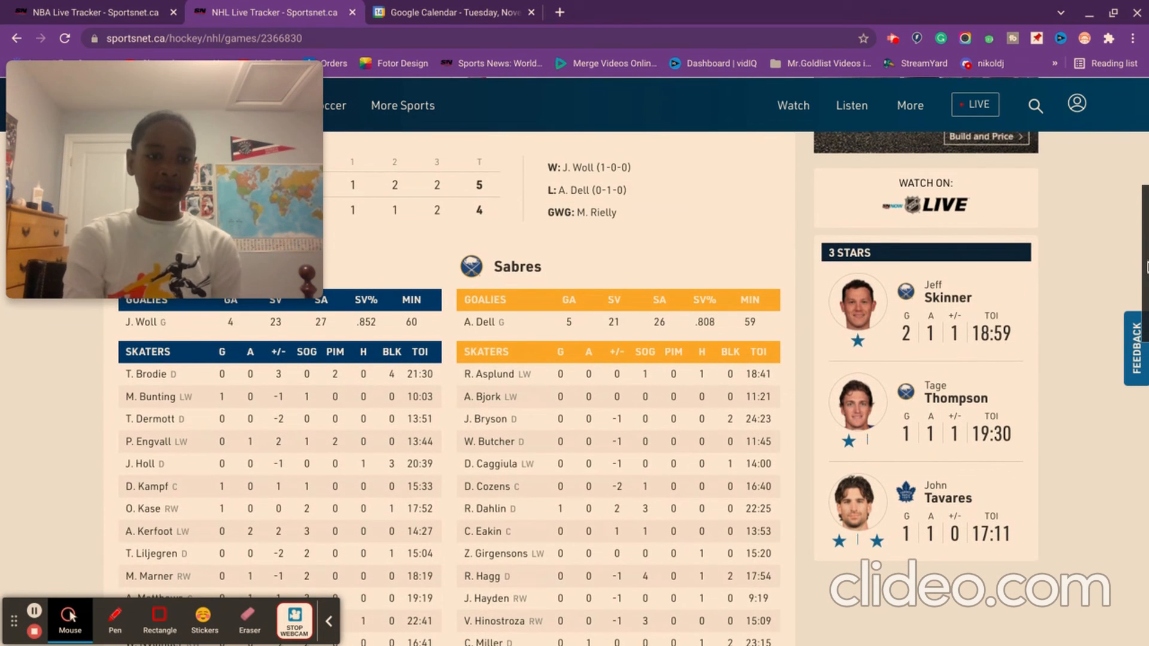
scroll(down, 3)
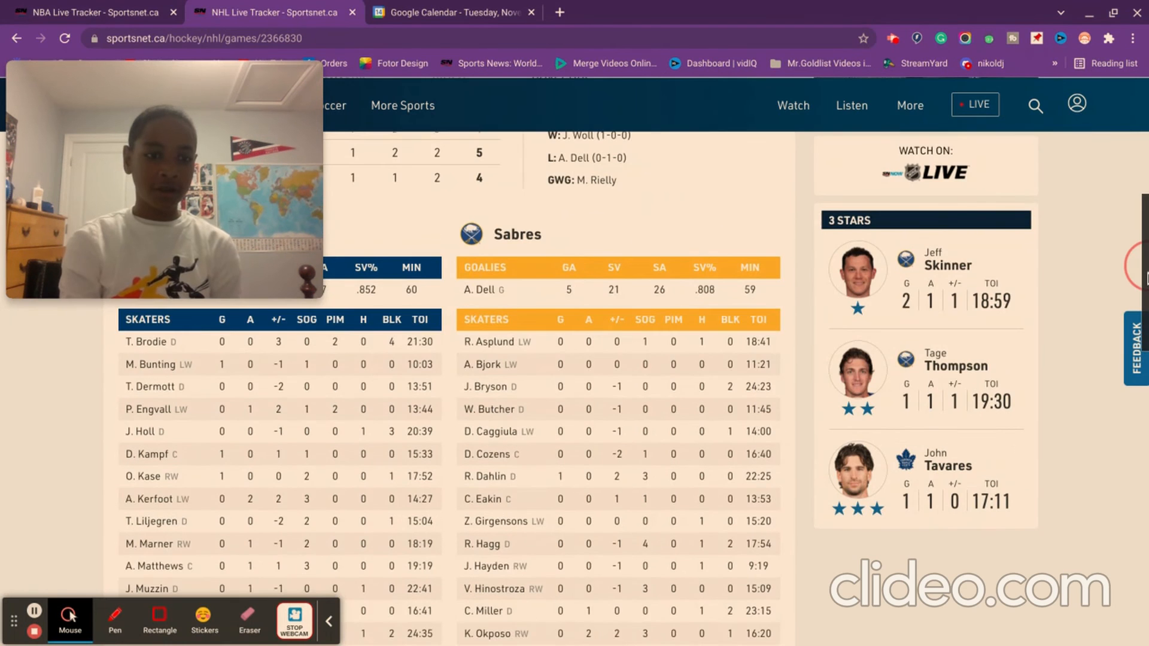
scroll(up, 3)
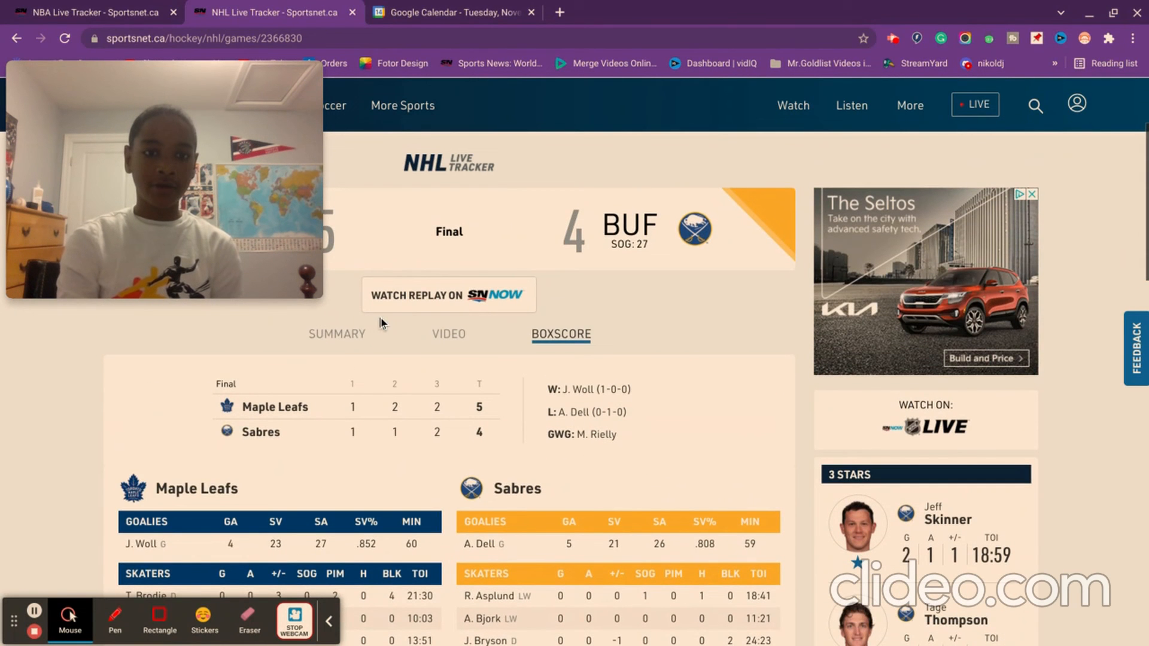
- Return to the game summary and read the Leafs–Sabres scoring summary
click(337, 334)
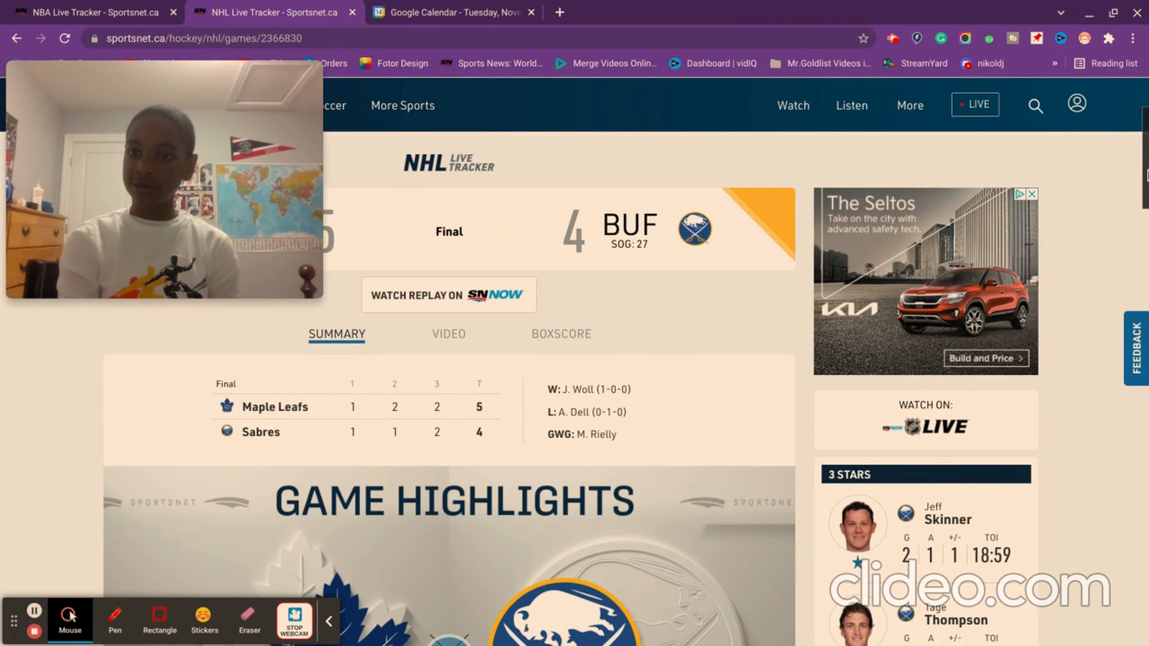
scroll(down, 3)
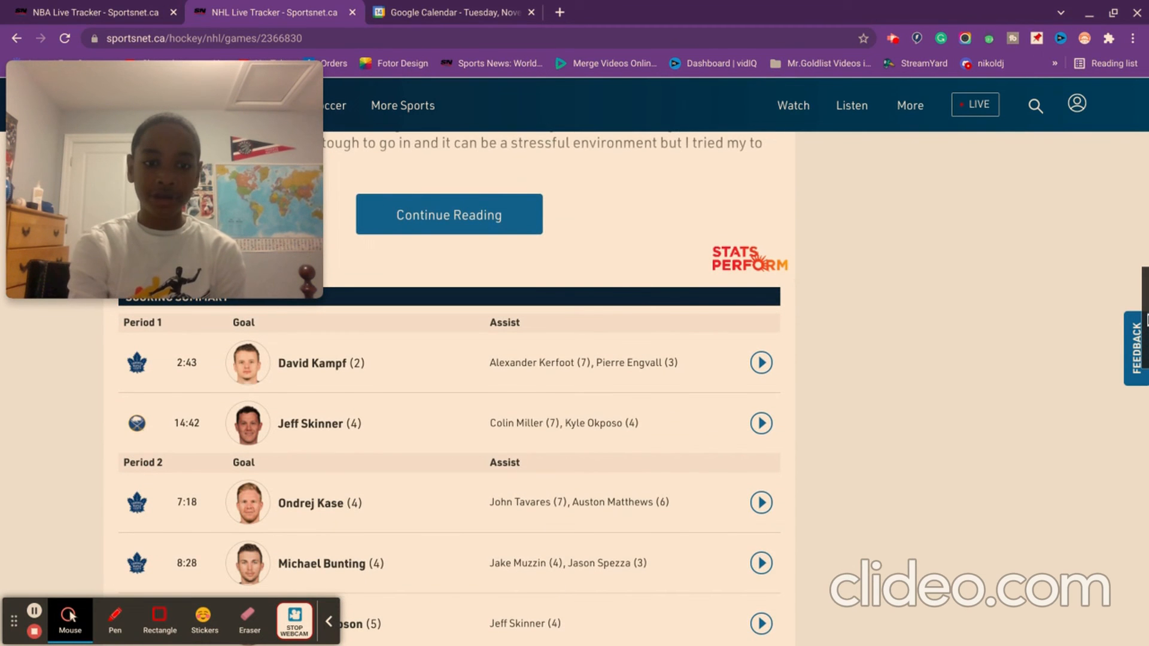
scroll(down, 3)
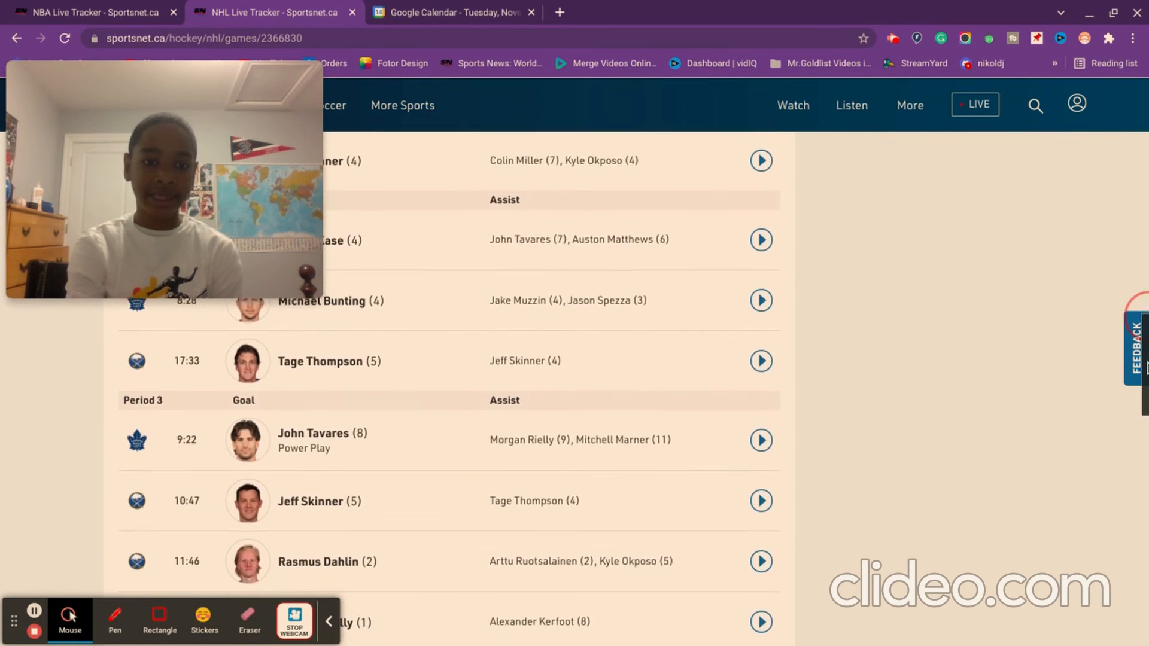
scroll(down, 3)
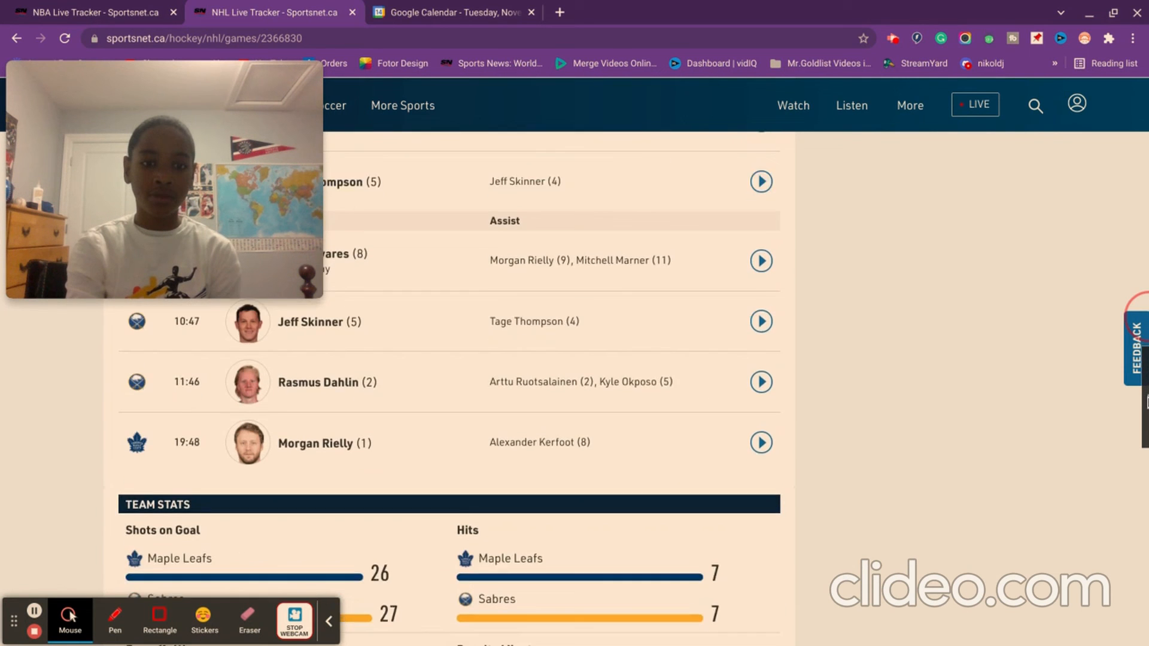
scroll(up, 3)
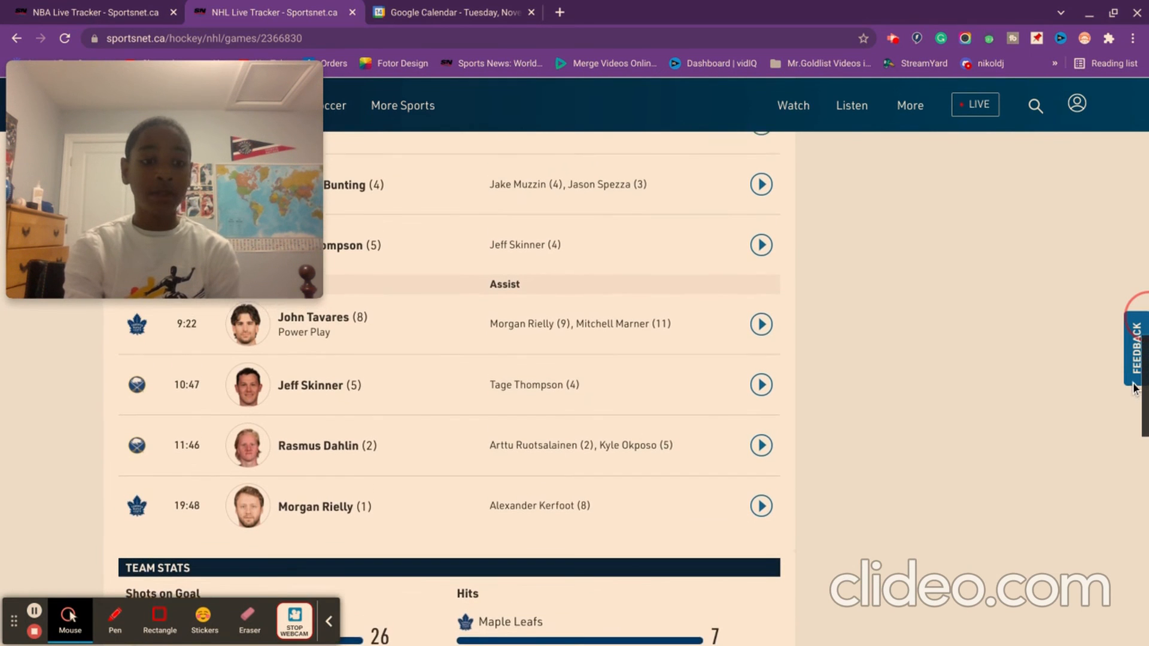
scroll(up, 3)
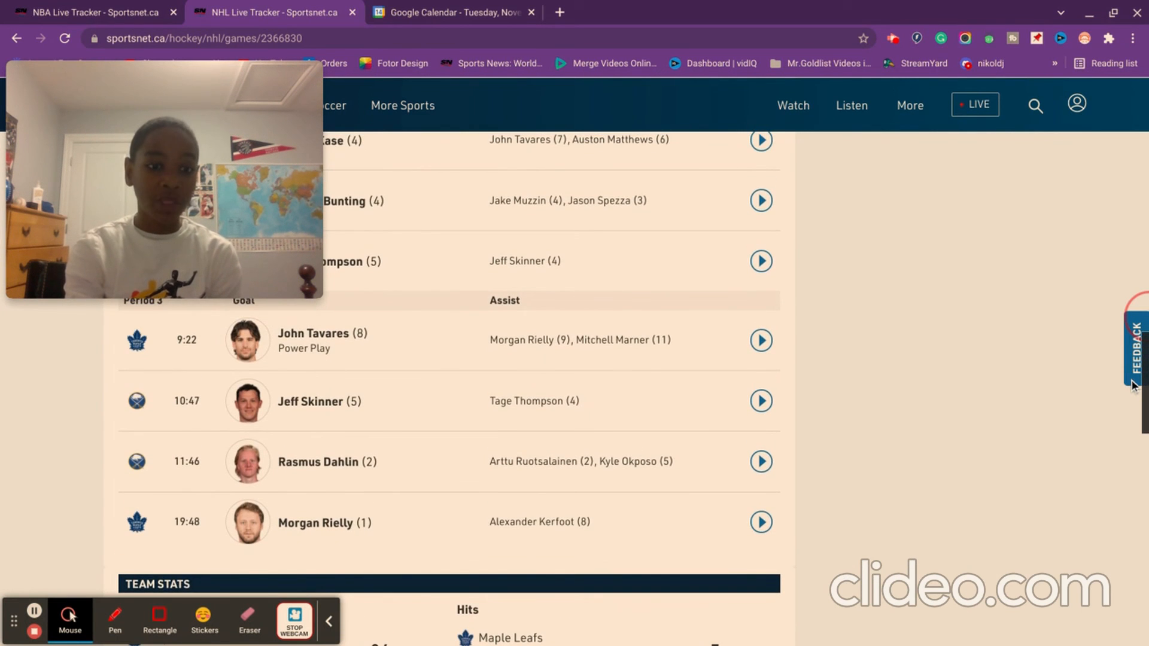
scroll(down, 3)
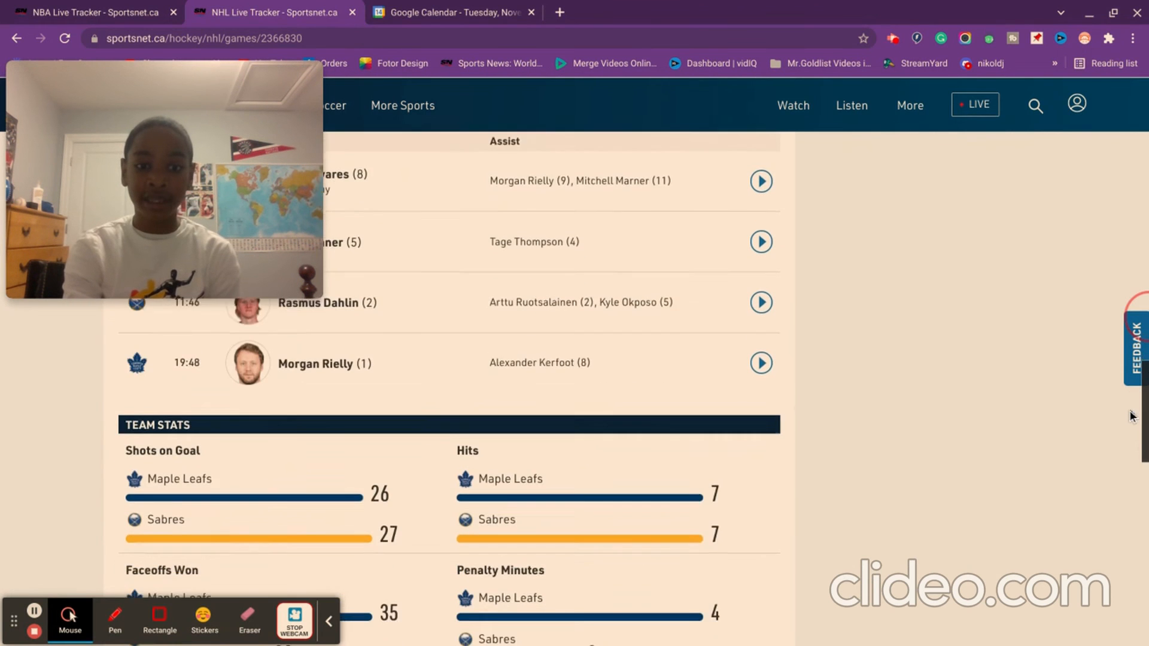
- Scroll past the team stats to the penalty summary down to the third-period penalty
scroll(down, 3)
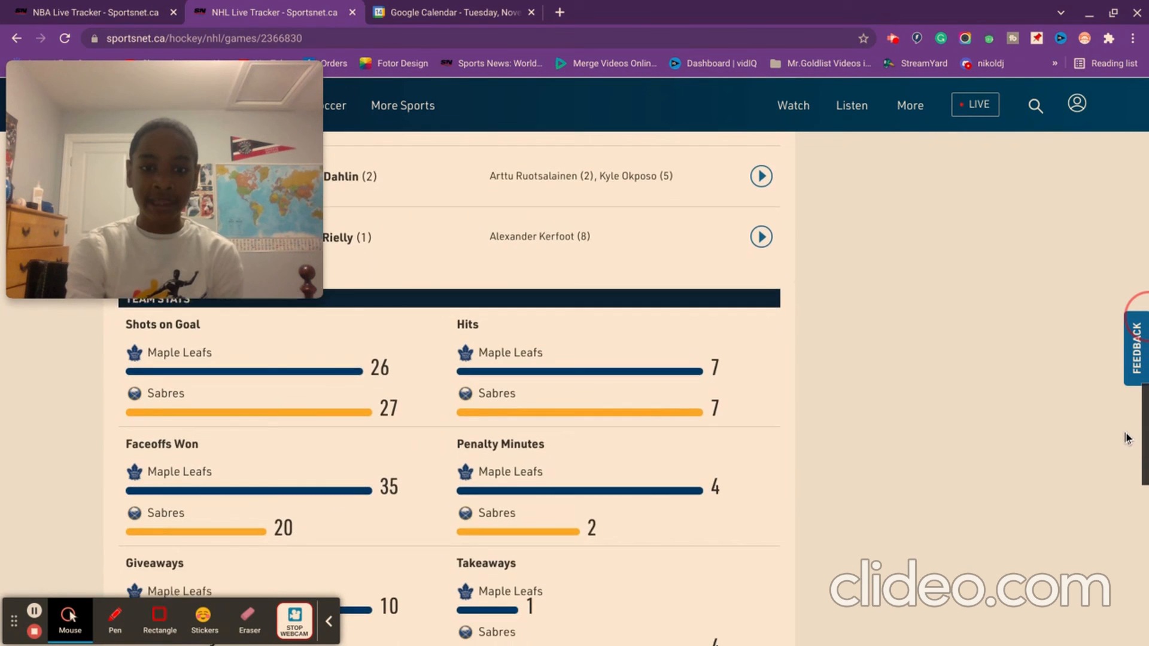
scroll(down, 3)
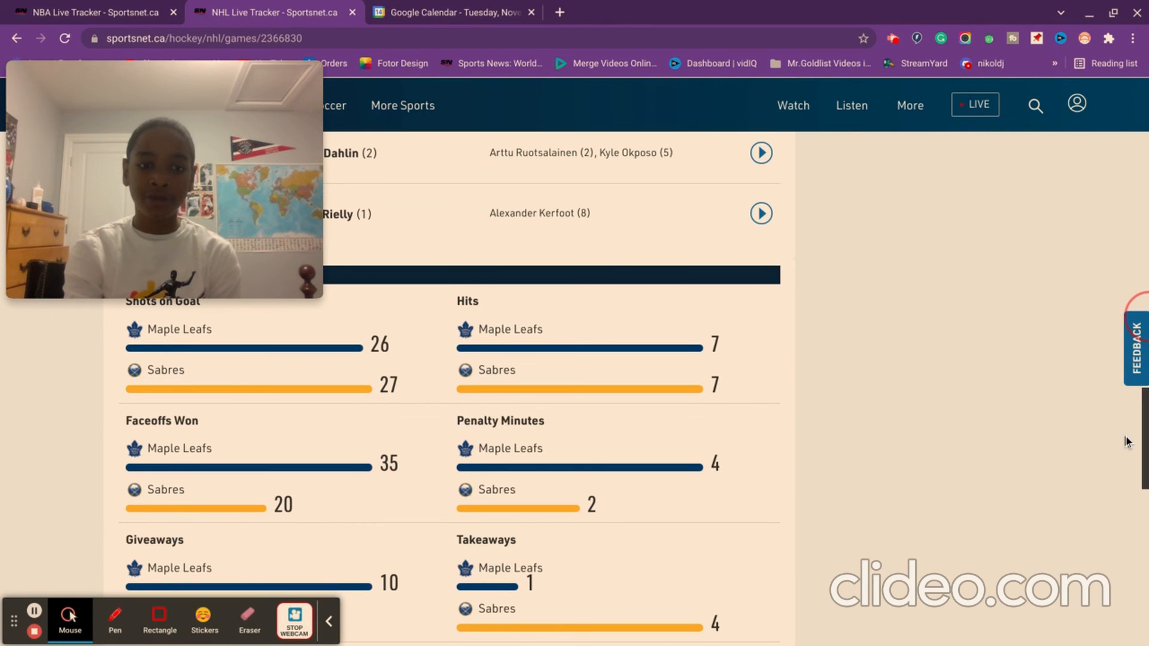
scroll(down, 3)
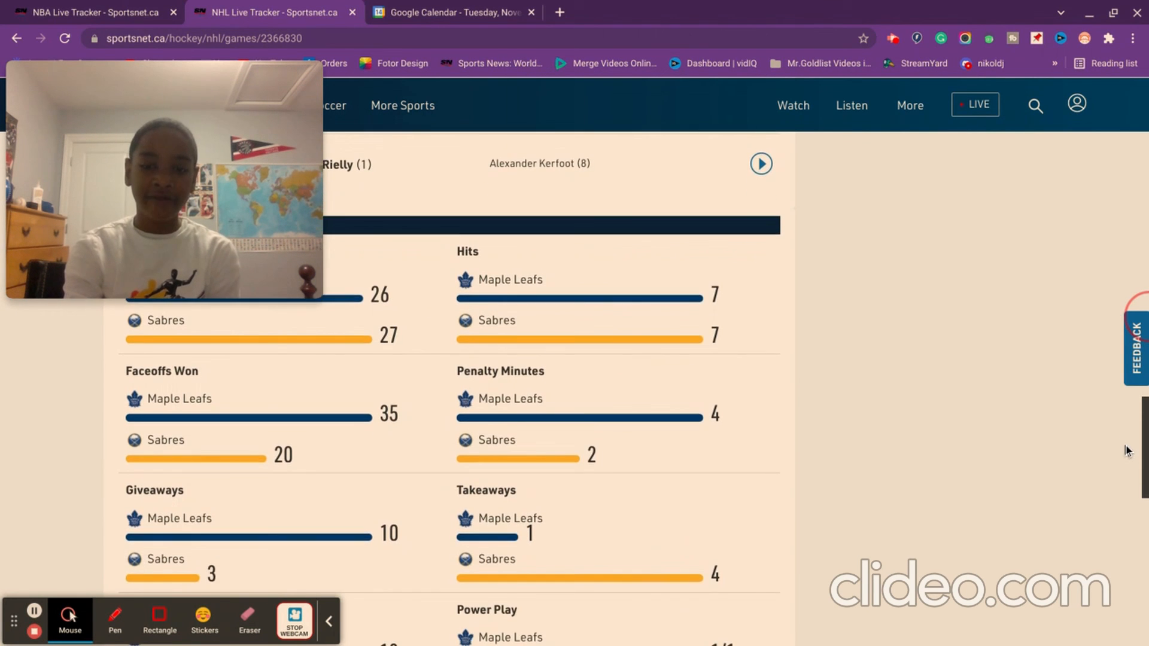
scroll(down, 3)
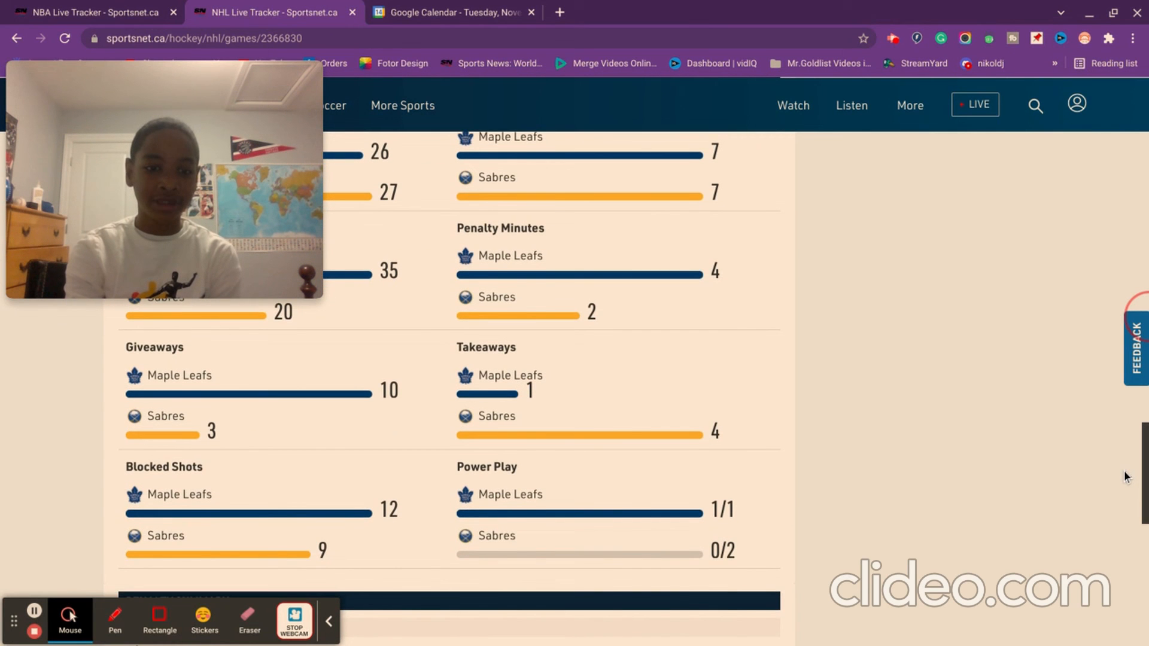
scroll(down, 3)
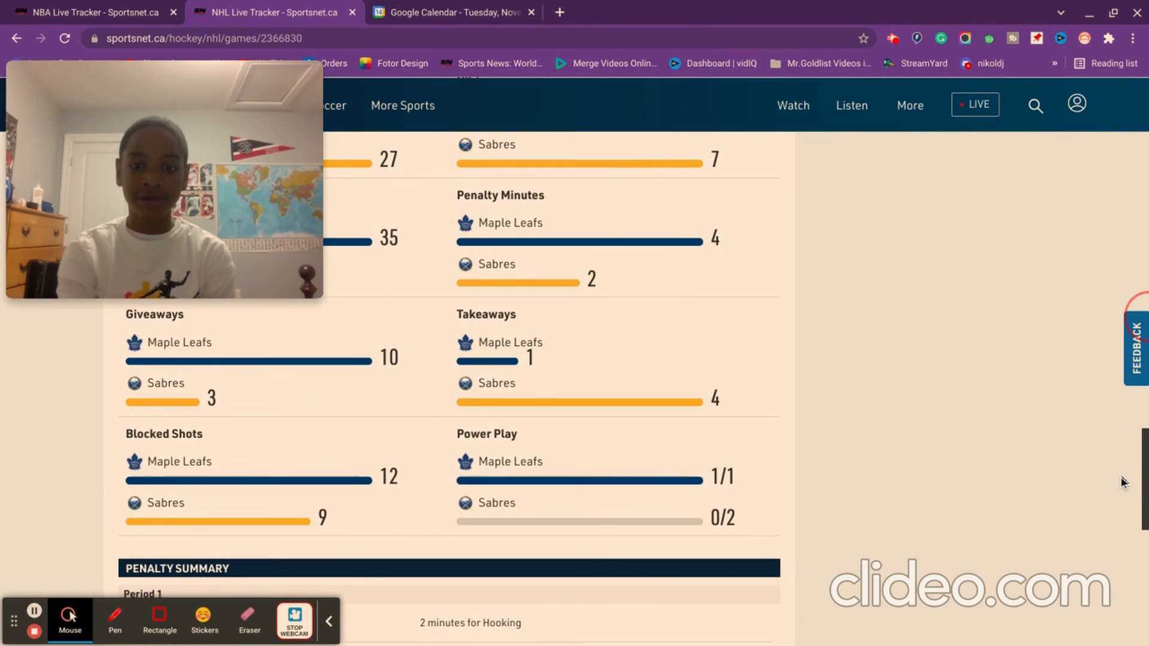
scroll(up, 3)
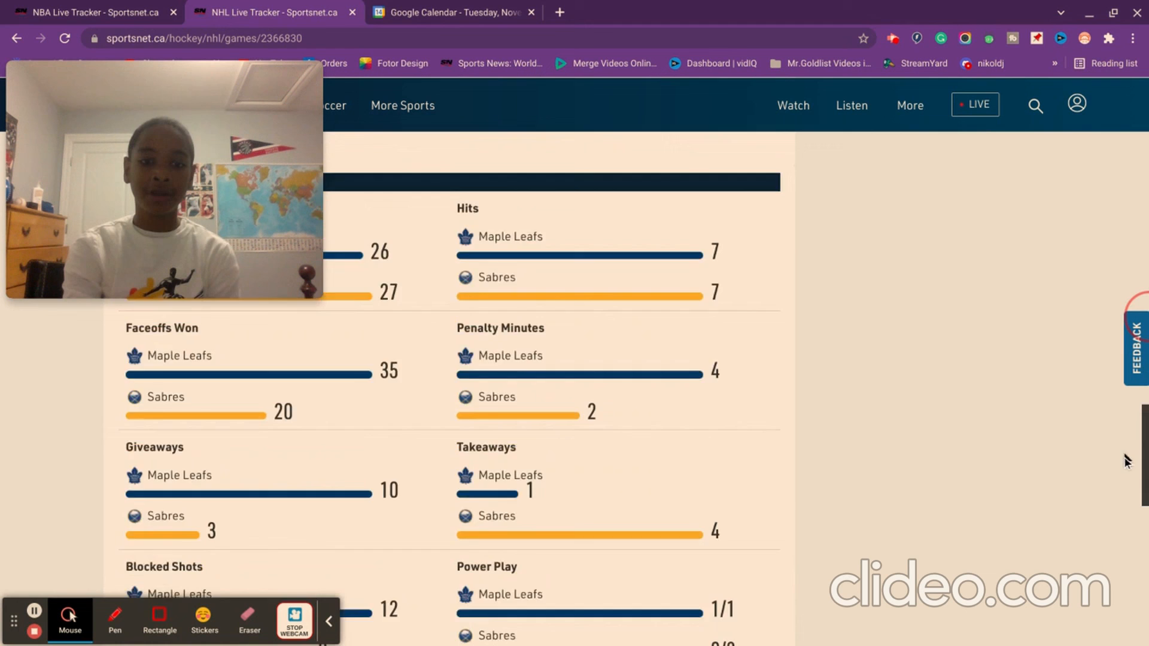
scroll(down, 3)
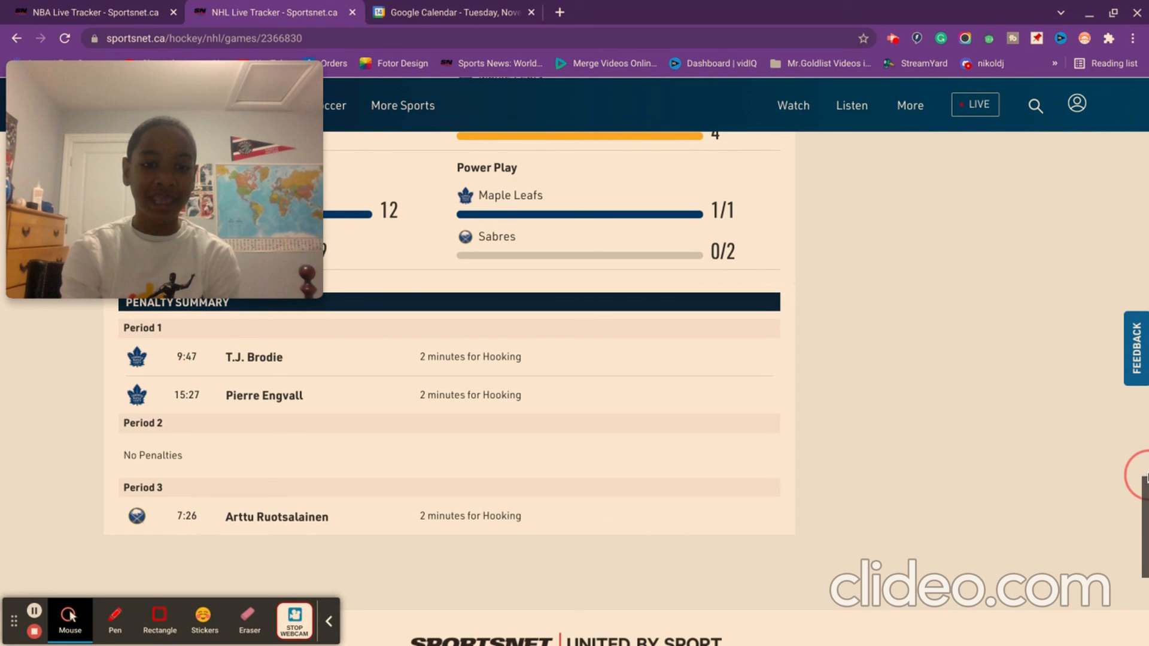
mouse_move(847, 420)
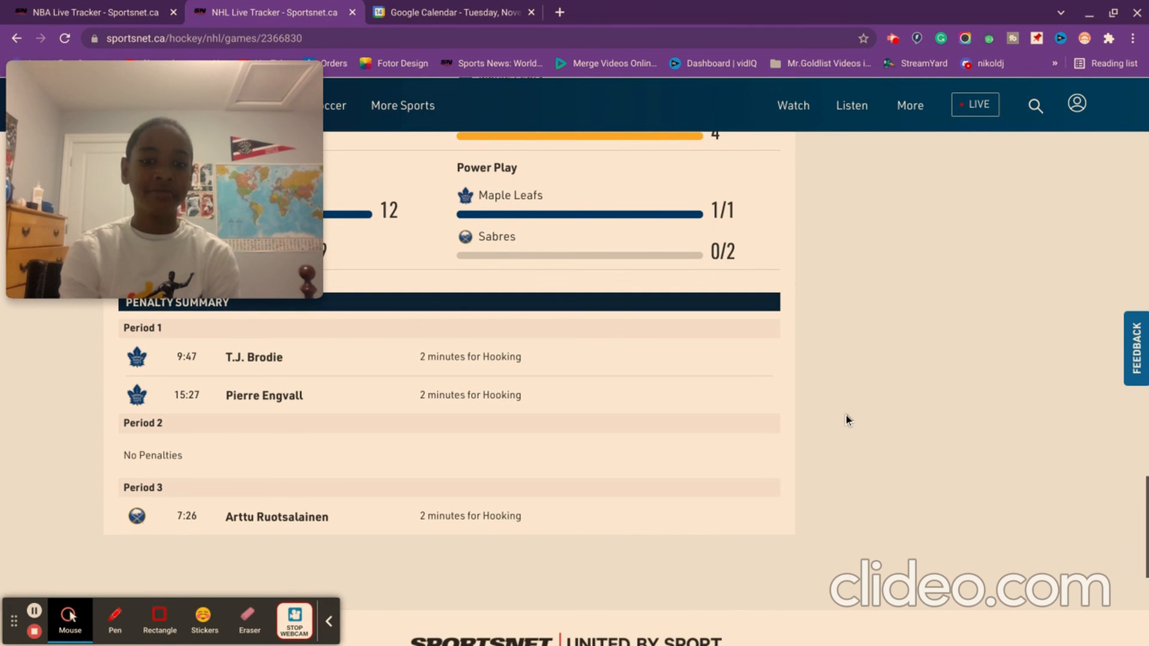
- Show November 15, 2021 in Google Calendar with the Raptors @ Trail Blazers game at 10pm
click(452, 12)
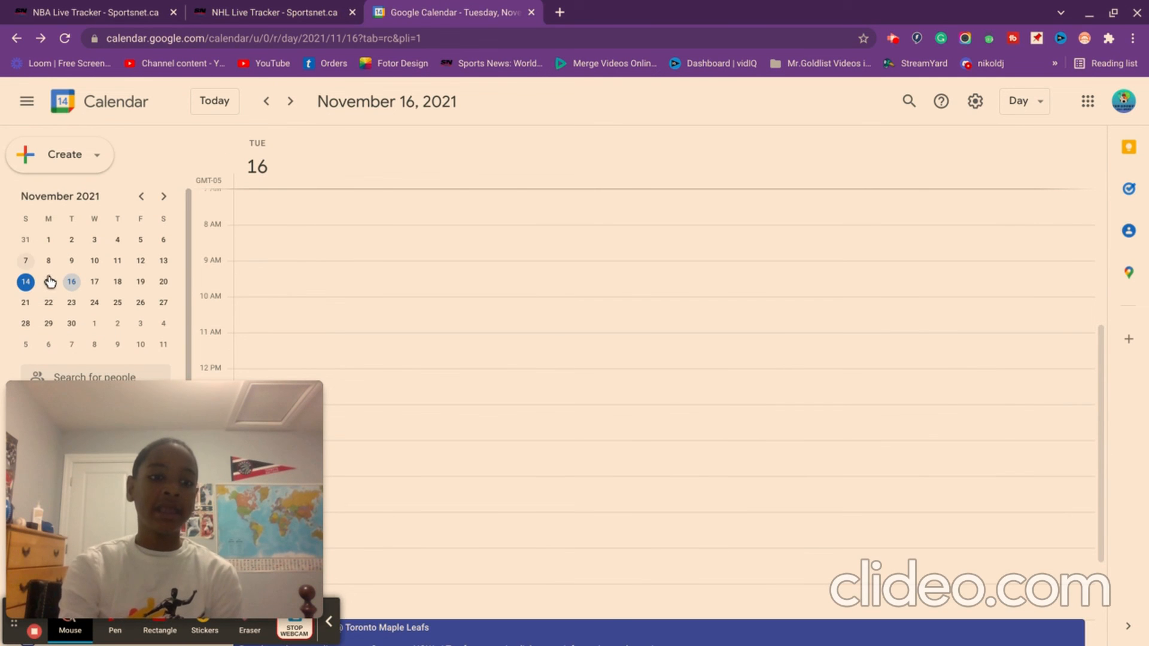
click(48, 281)
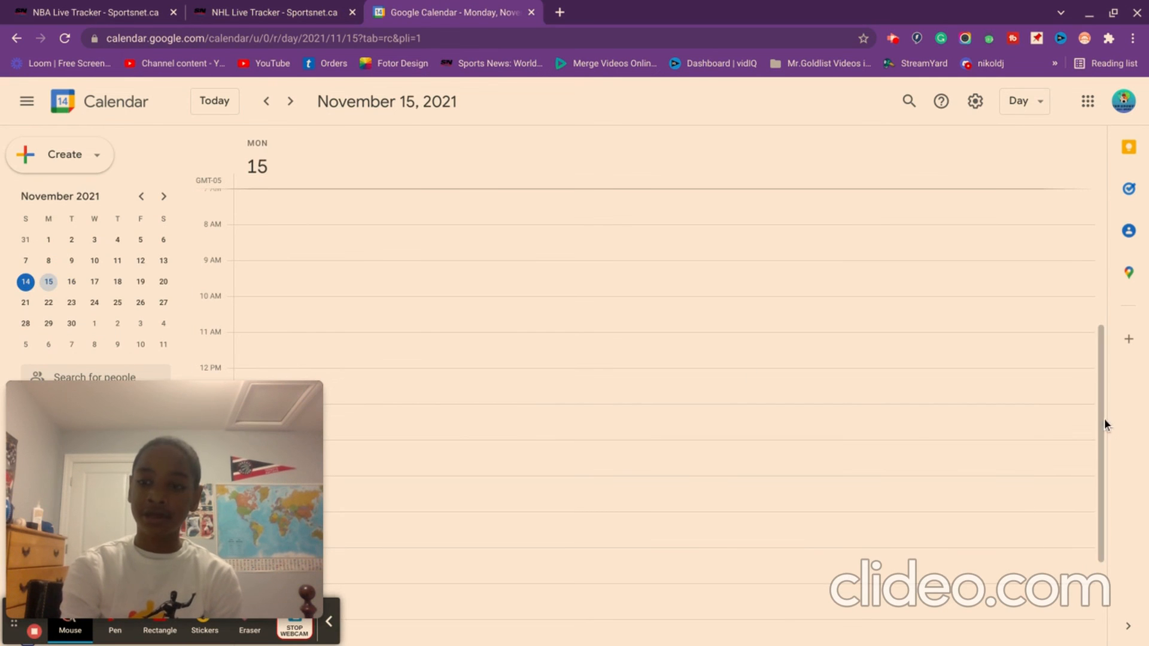
scroll(down, 3)
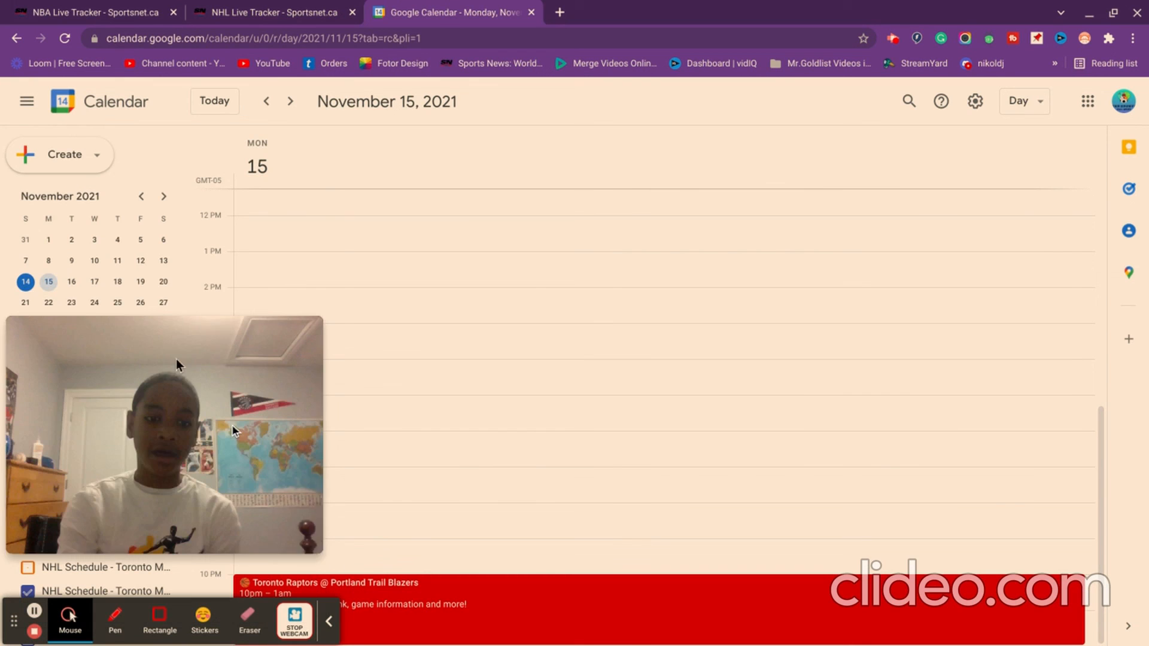
scroll(down, 3)
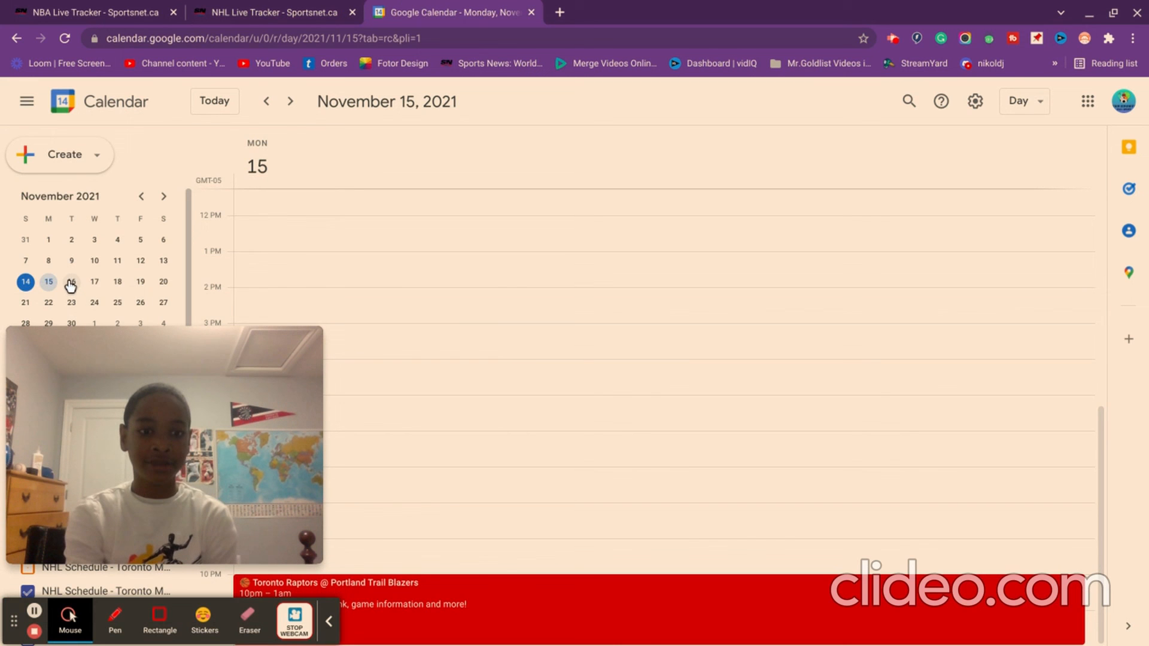
- Show November 16, 2021 with the Predators @ Maple Leafs game from 7 to 10pm
click(70, 281)
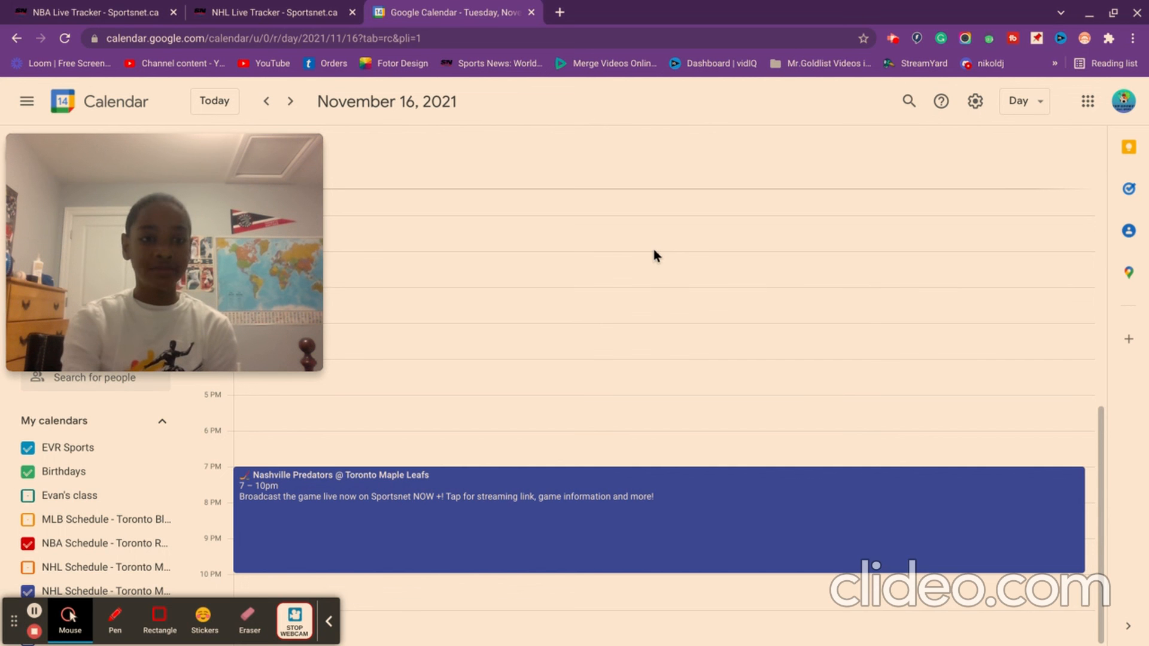
mouse_move(499, 312)
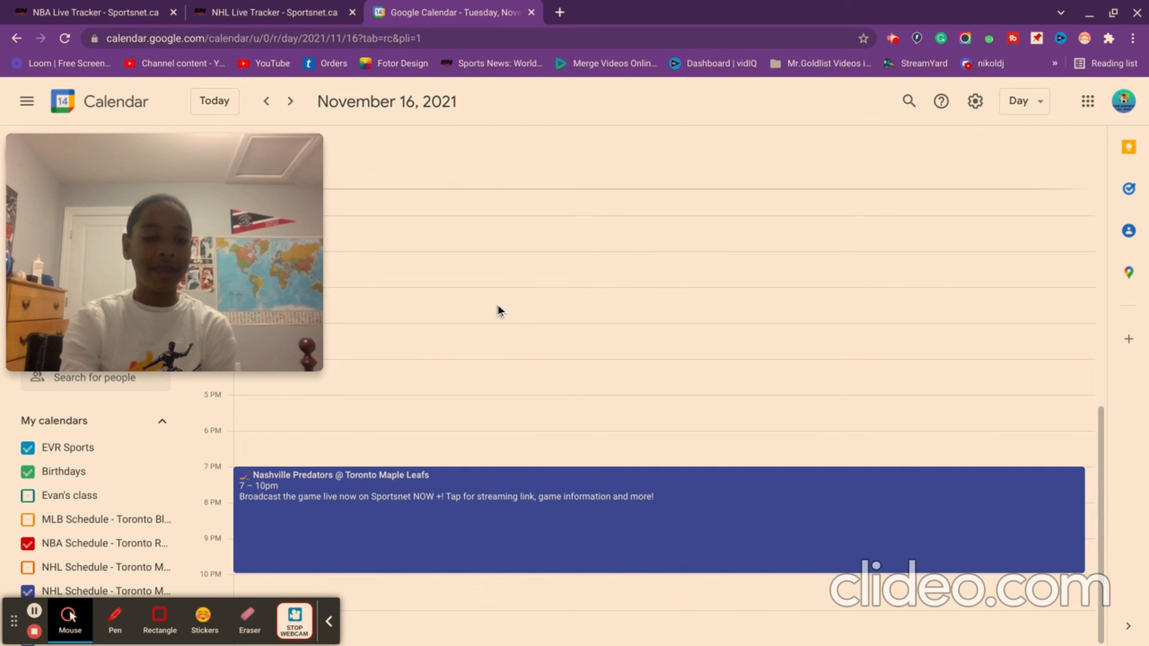
mouse_move(32, 632)
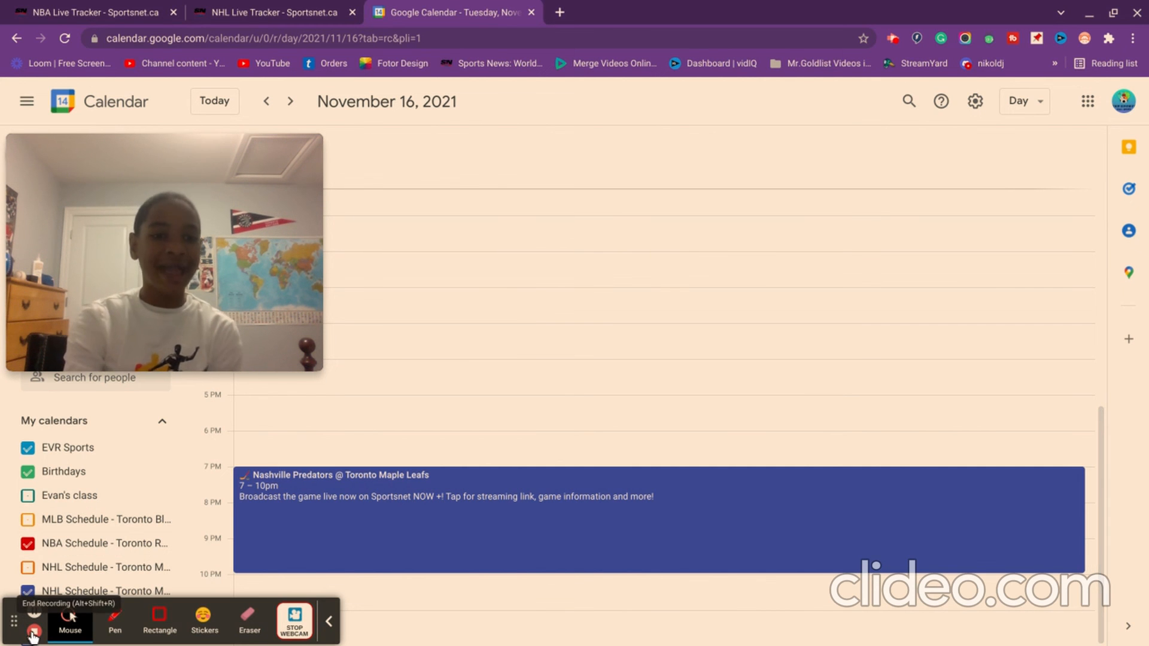